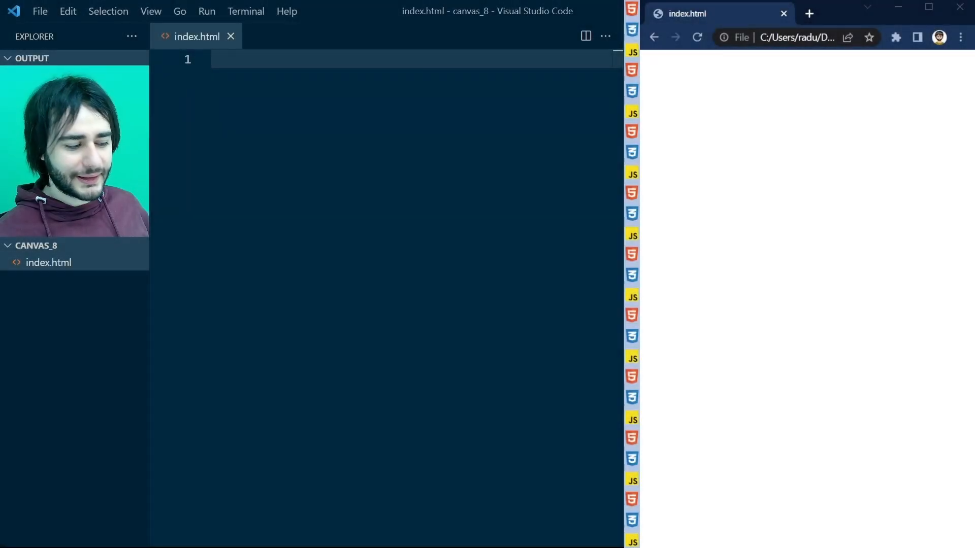
Step: Add a 400×400 canvas with id 'myCanvas' and pink background, then open a <script> tag
text(<canvas id)
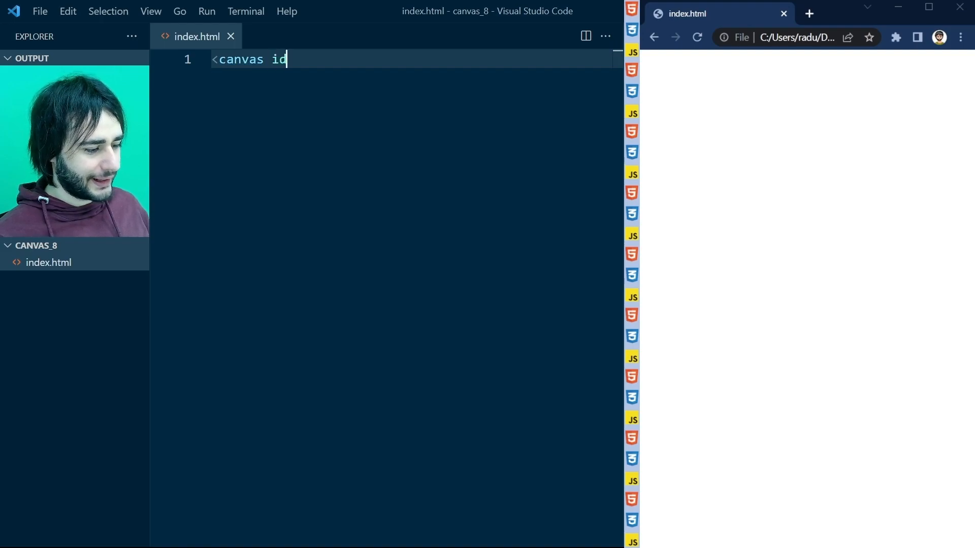
text(='myCanvas)
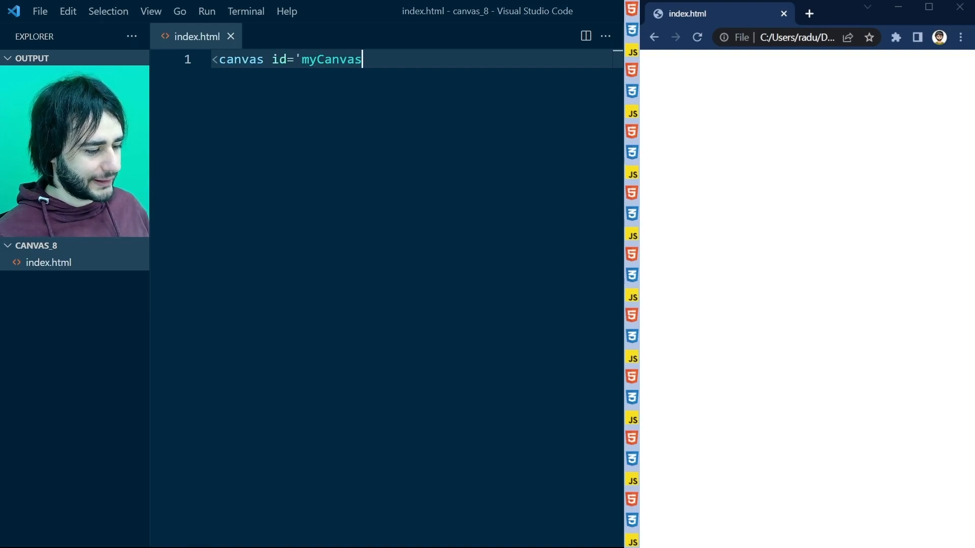
text(')
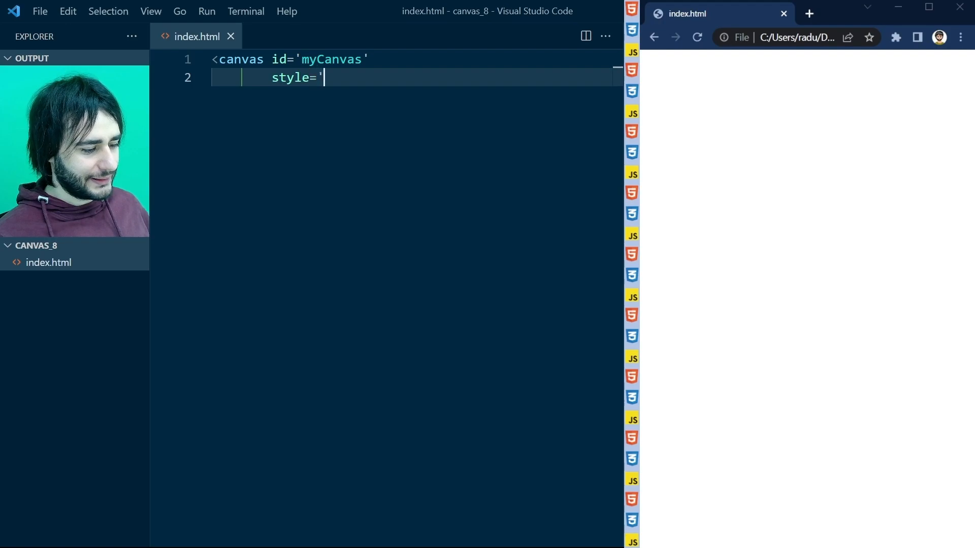
text(background:p)
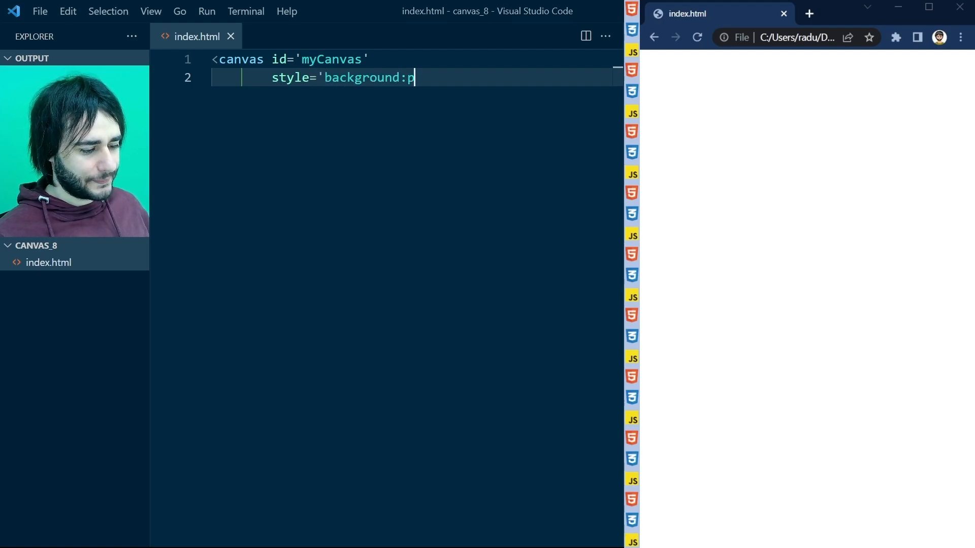
text(ink')
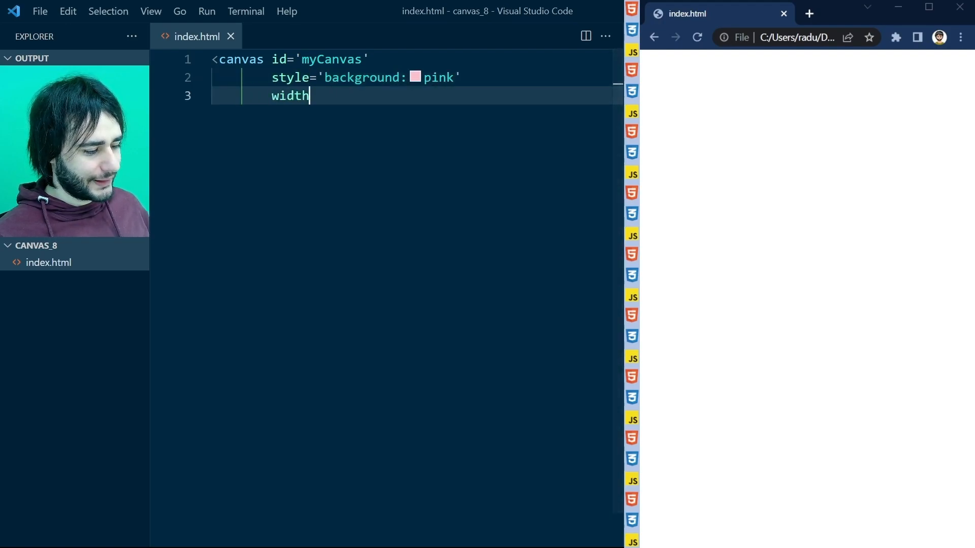
text(='400' heigh)
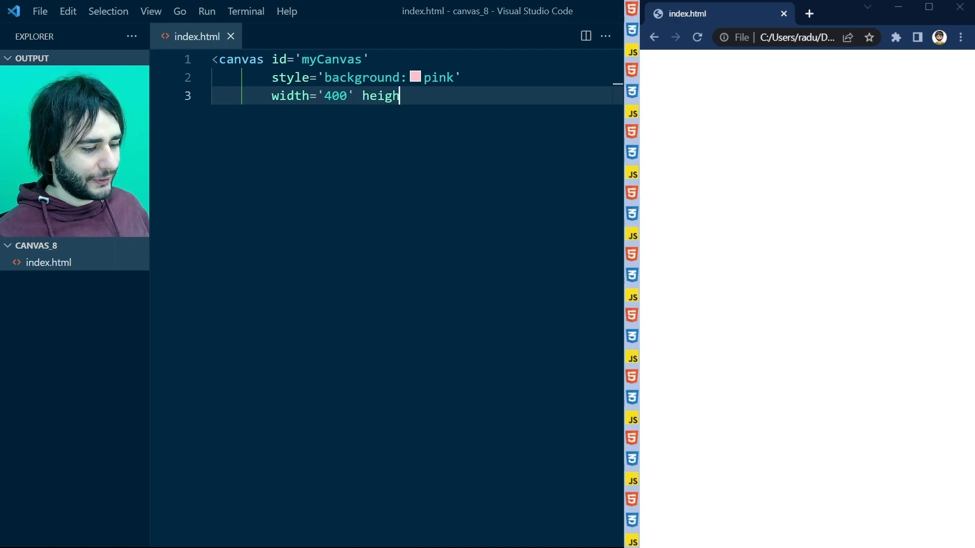
text(t='400'><)
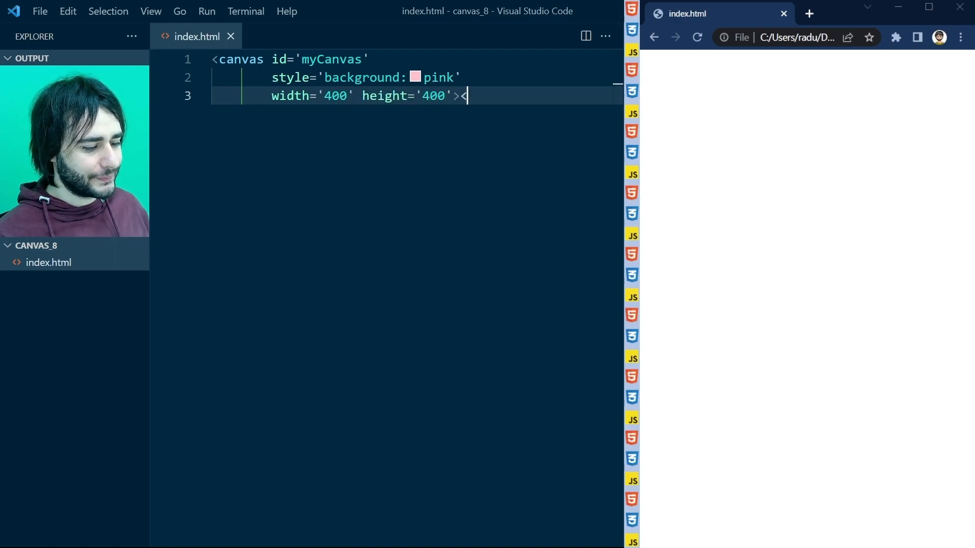
text(/canvas>)
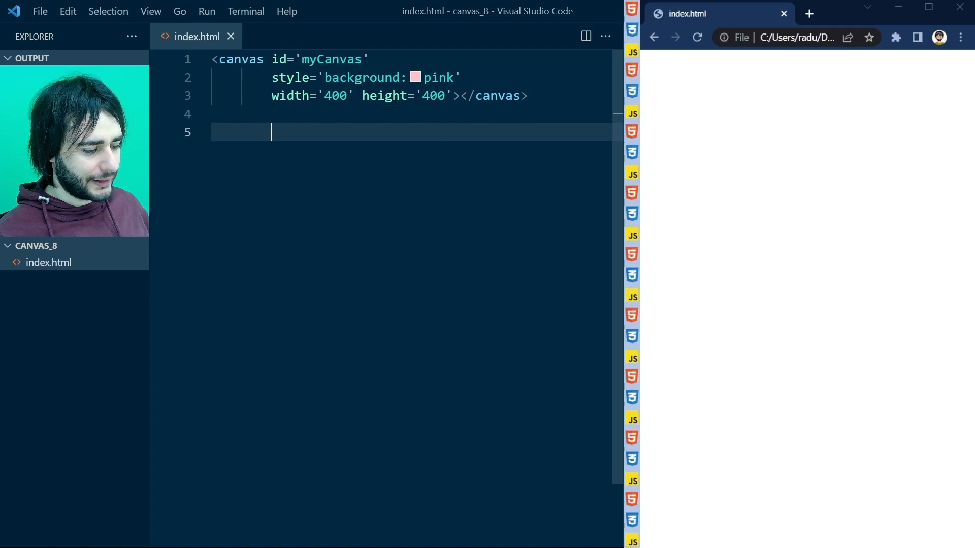
text(<script>)
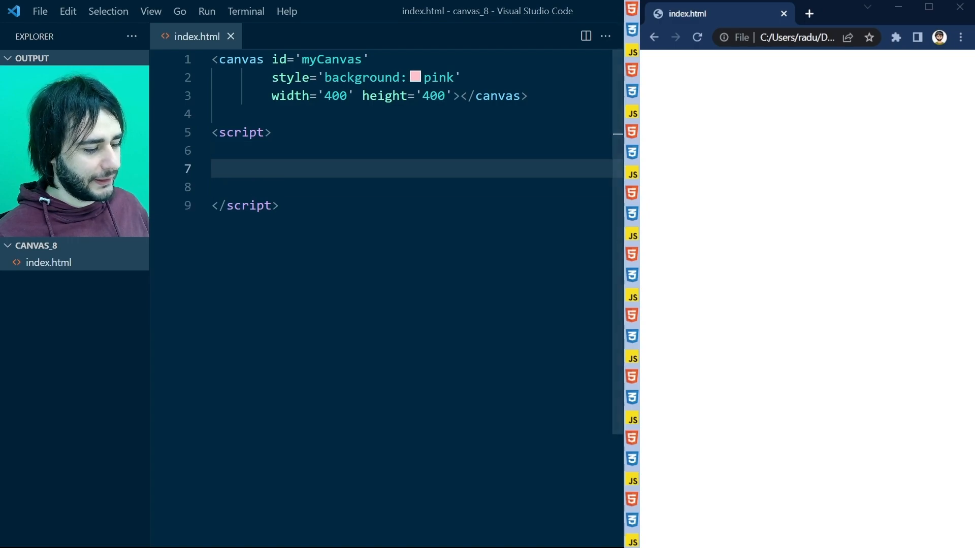
Step: Get the canvas's 2D context with const ctx=myCanvas.getContext('2d');
text(const ctx=)
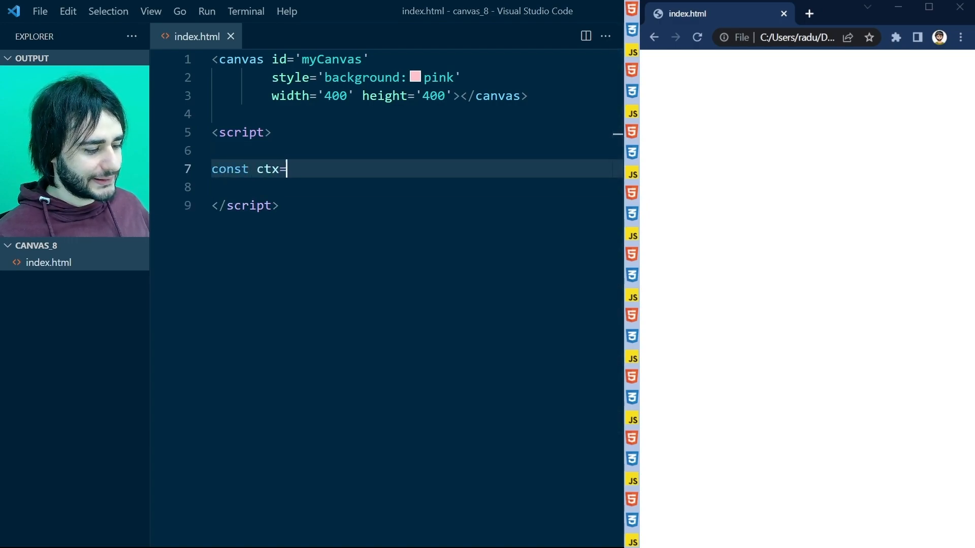
text(myCanvas.ge)
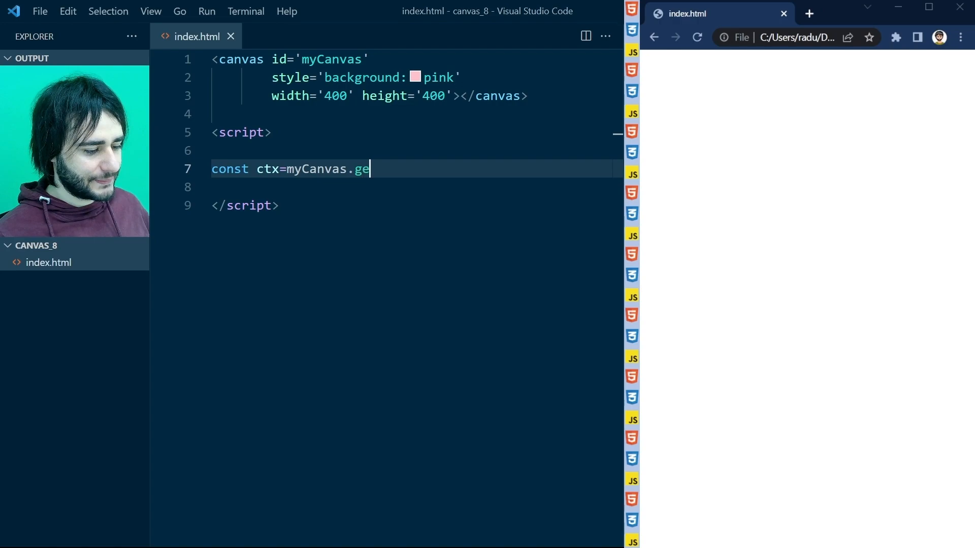
text(tContext(')
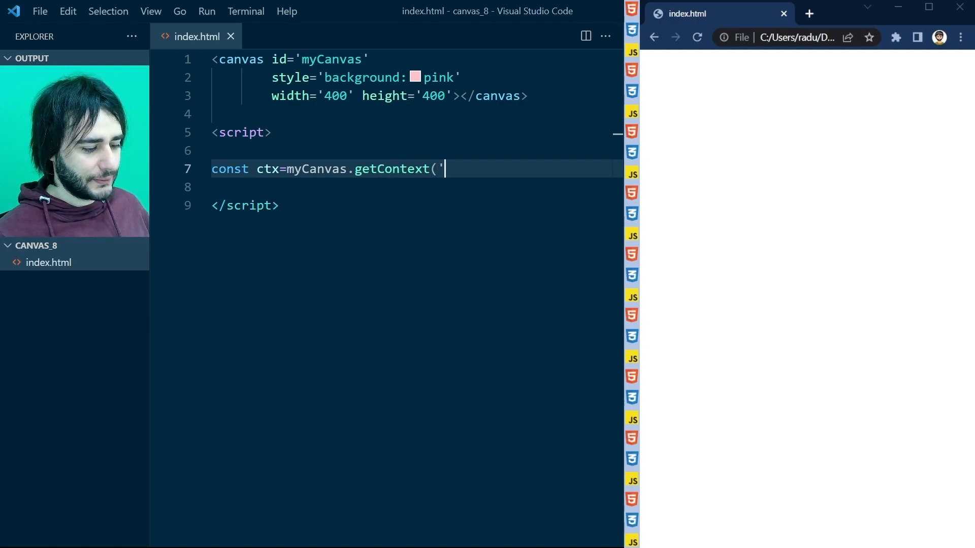
text(2d');)
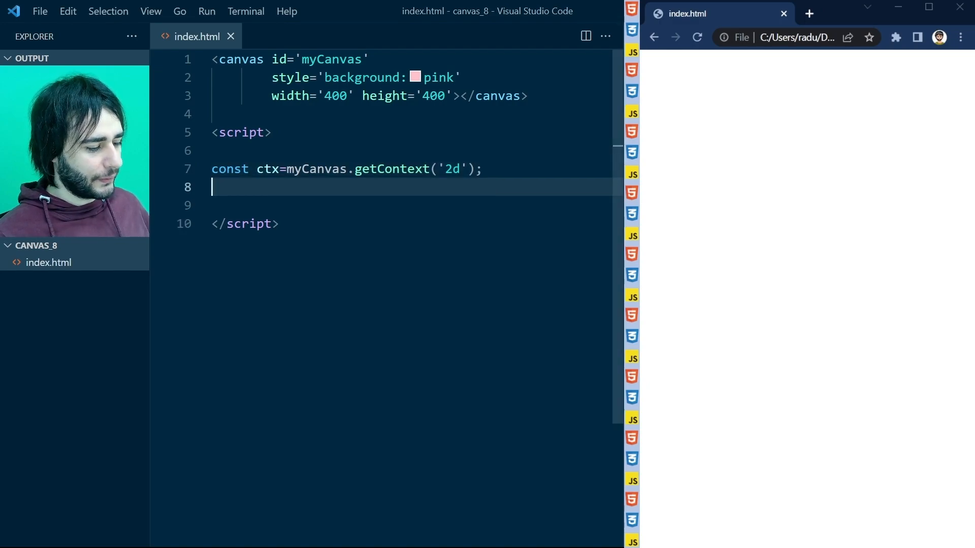
Step: Draw the text "HTML Canvas" at 200, 300 with ctx.fillText
text(ctx.fill)
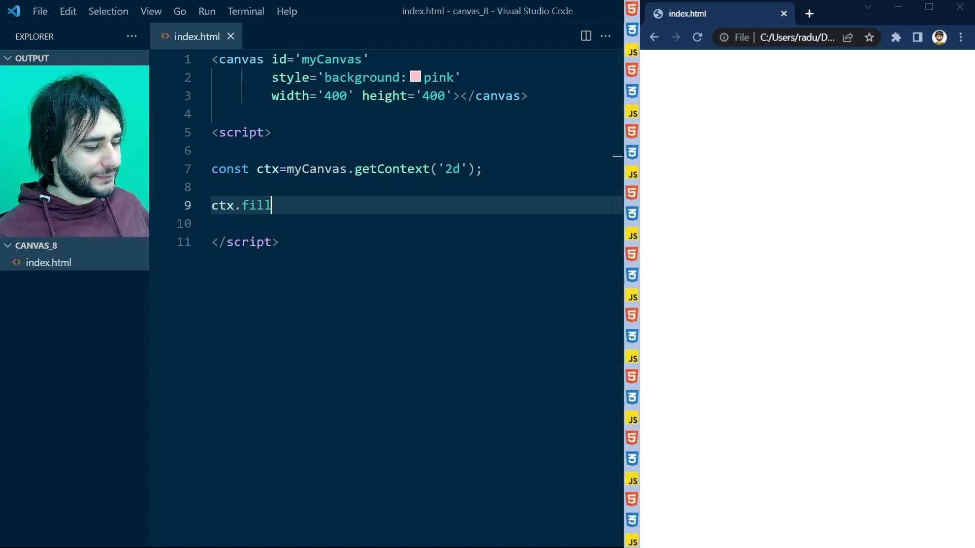
text(Text()
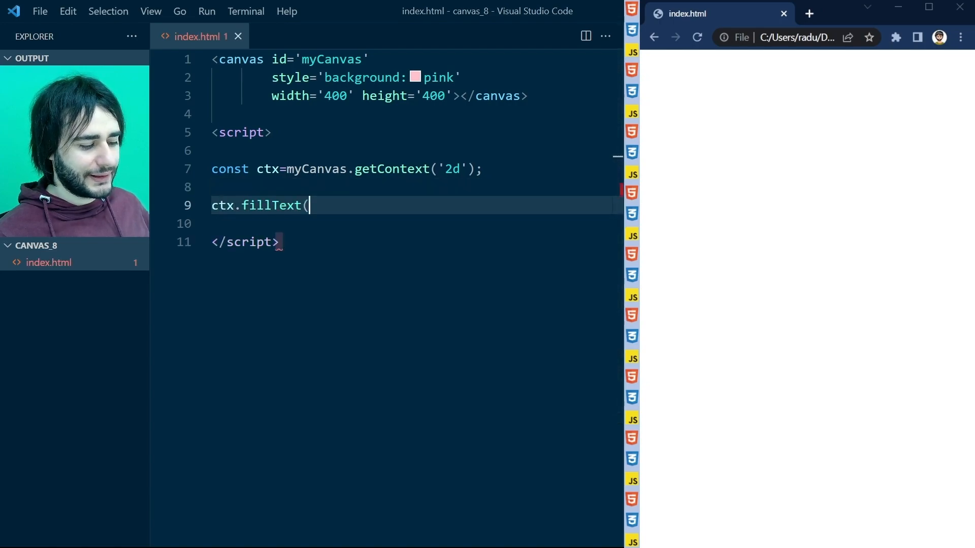
text(")
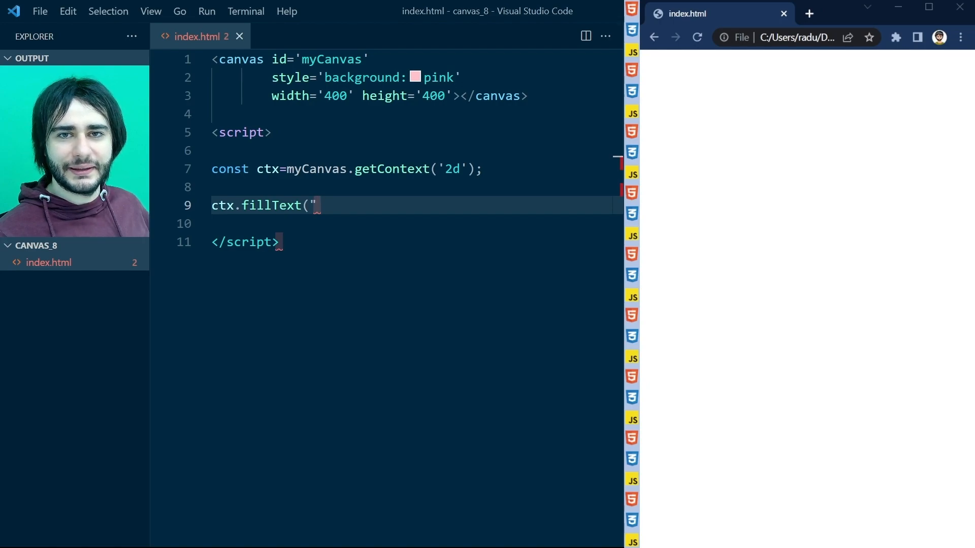
text(HTML)
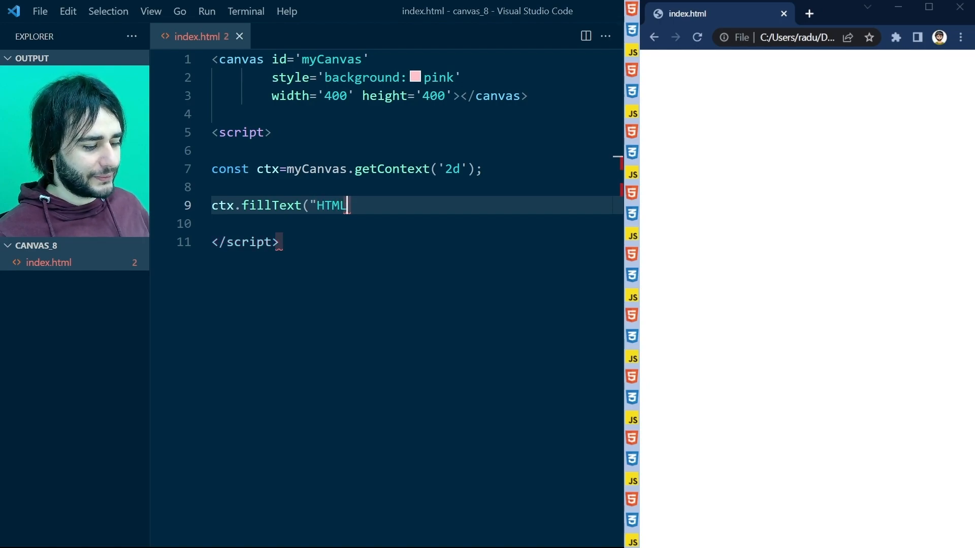
text(Canvas",)
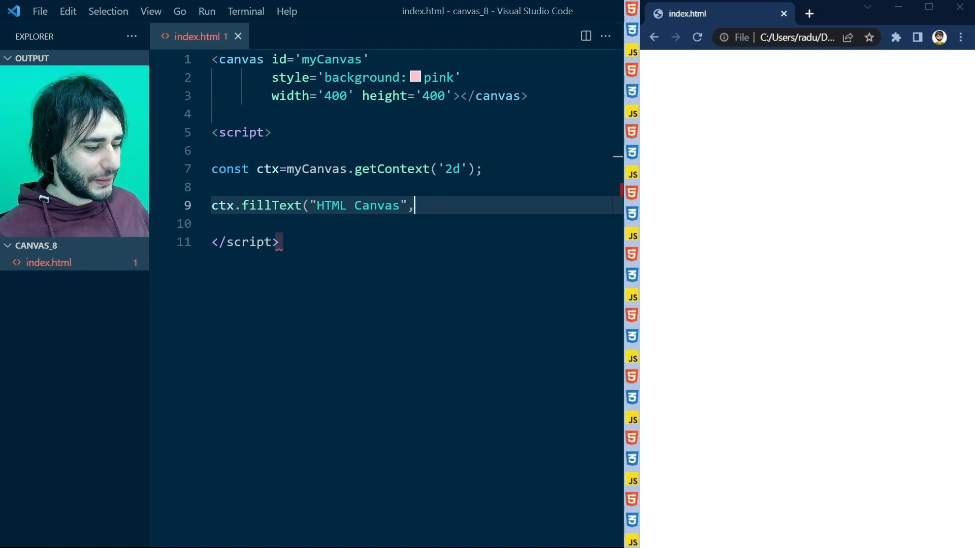
text(200)
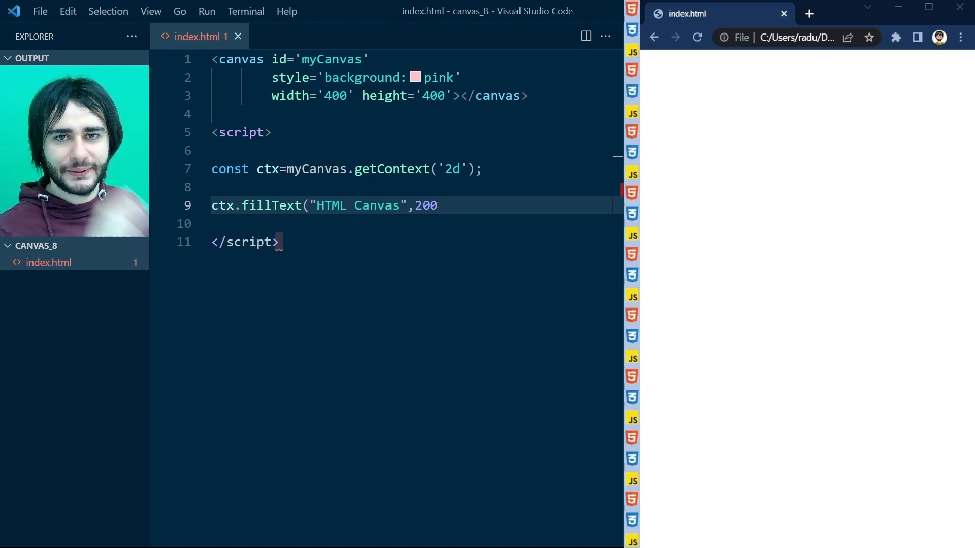
text(,)
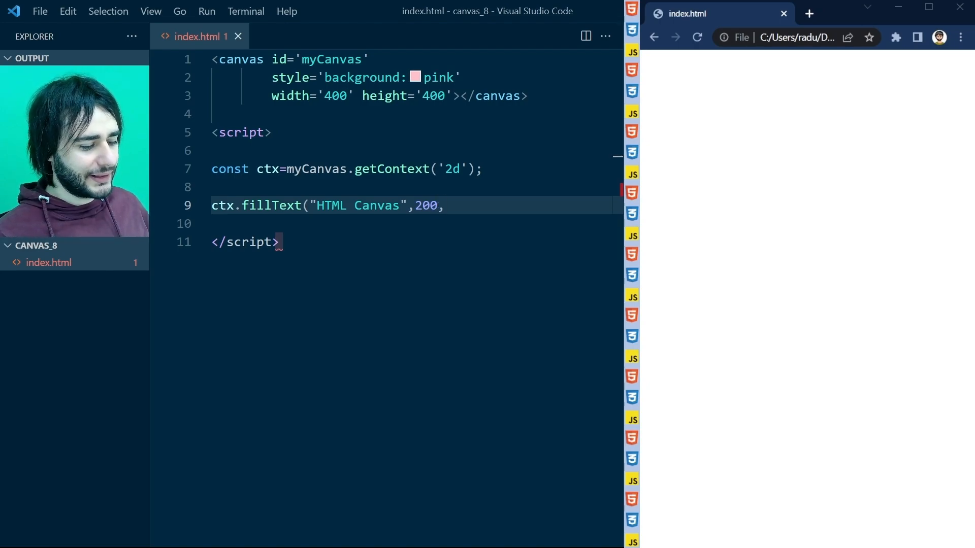
text(300))
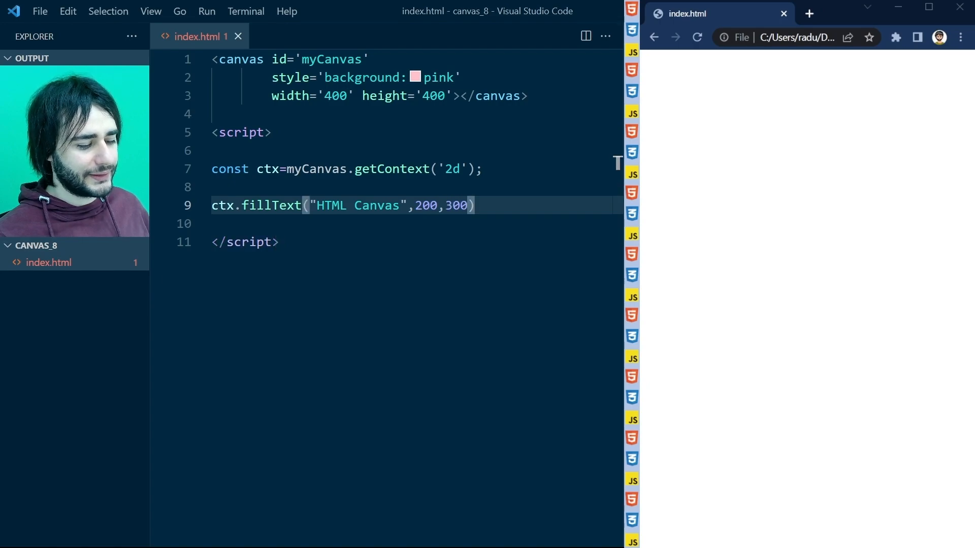
text(;)
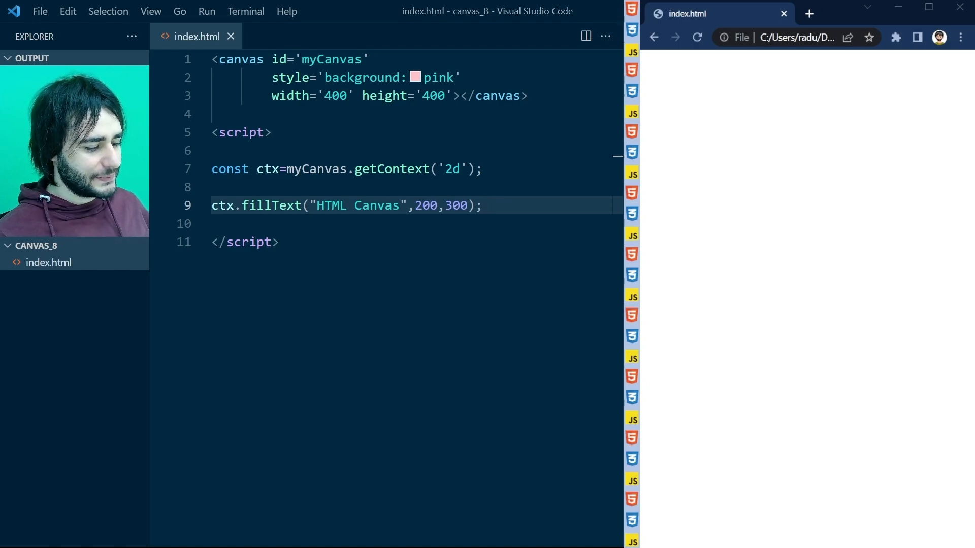
Step: Reload index.html in Chrome to show the pink canvas with small "HTML Canvas" text
click(696, 37)
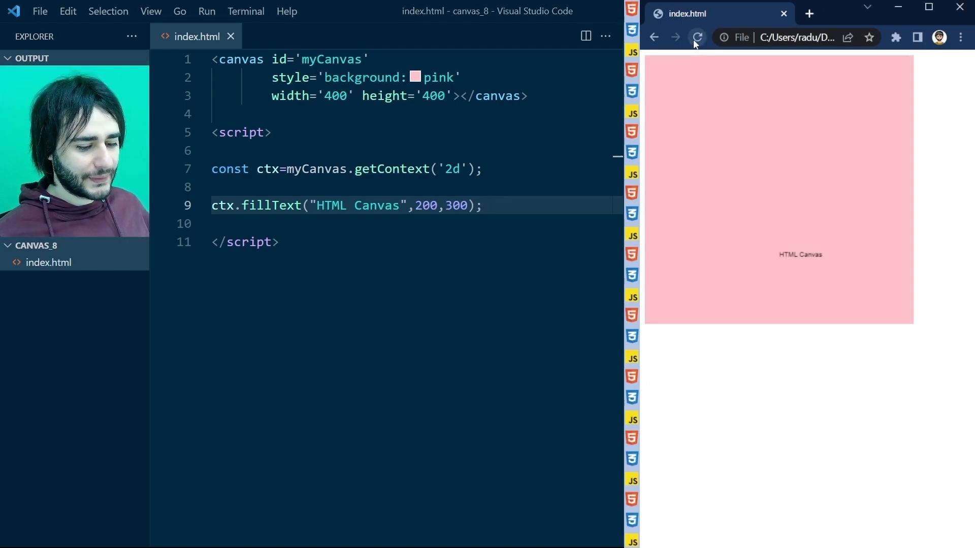
mouse_move(649, 61)
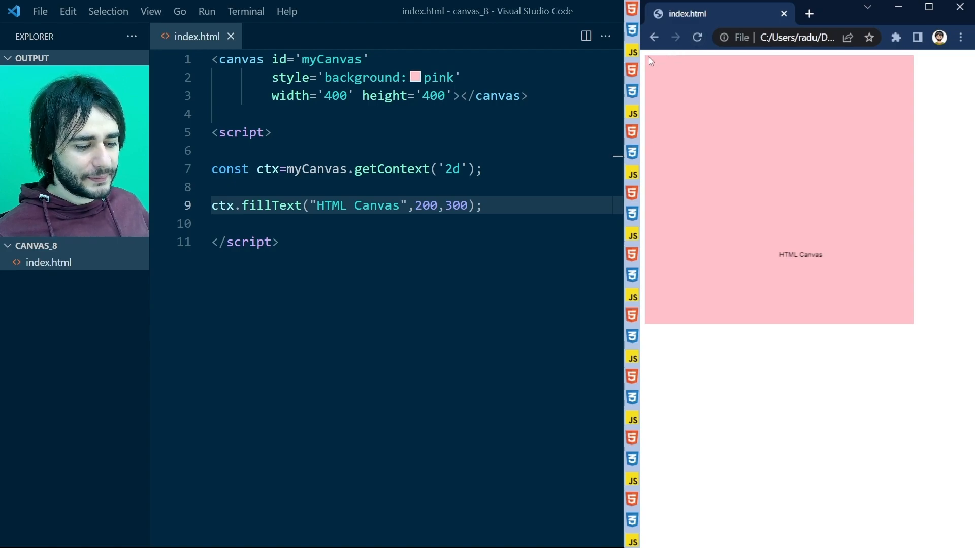
mouse_move(820, 226)
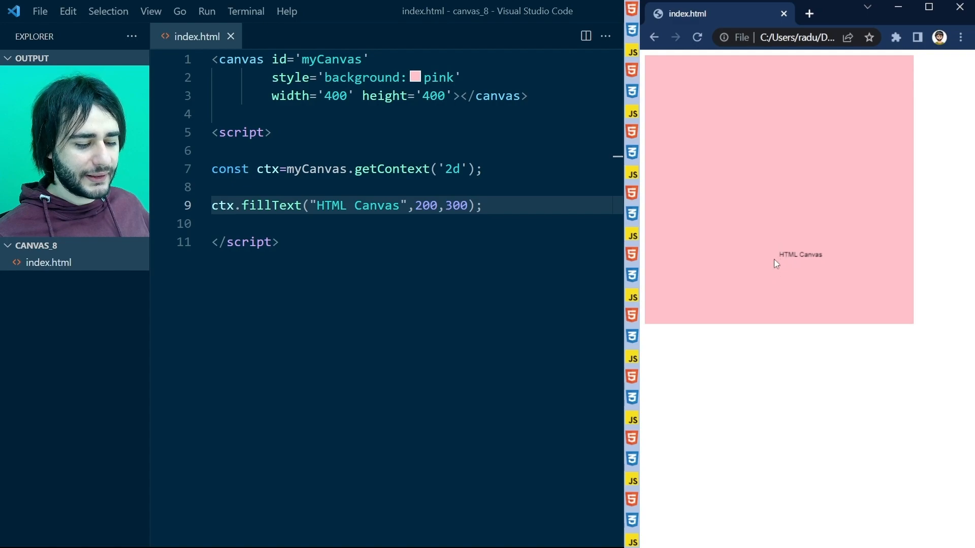
mouse_move(781, 260)
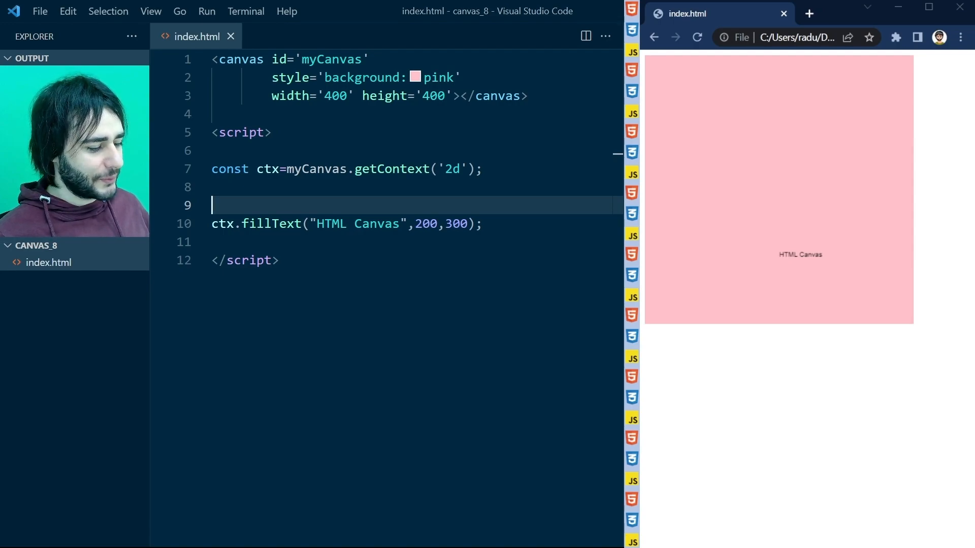
Step: Add ctx.font="30px Arial"; just above the fillText call
text(ctx.f)
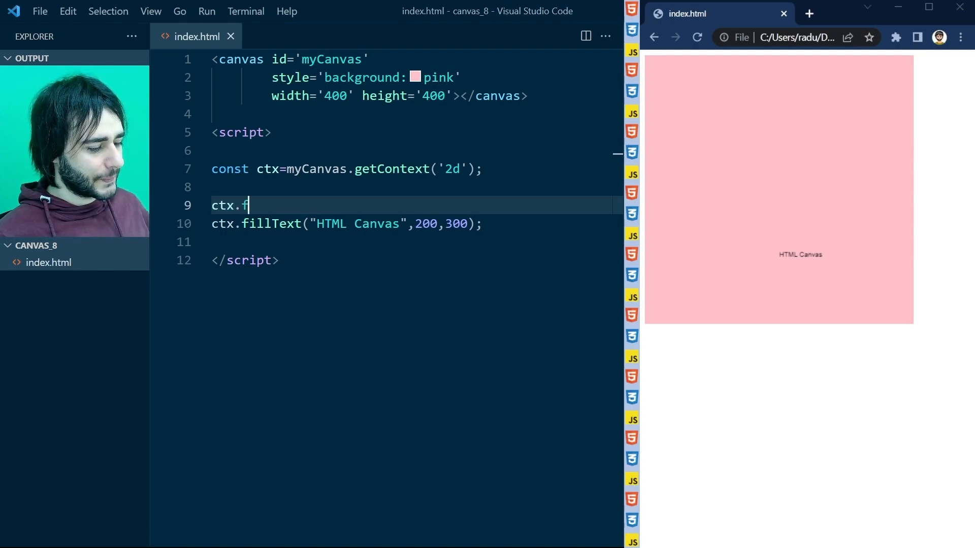
text(ont="3)
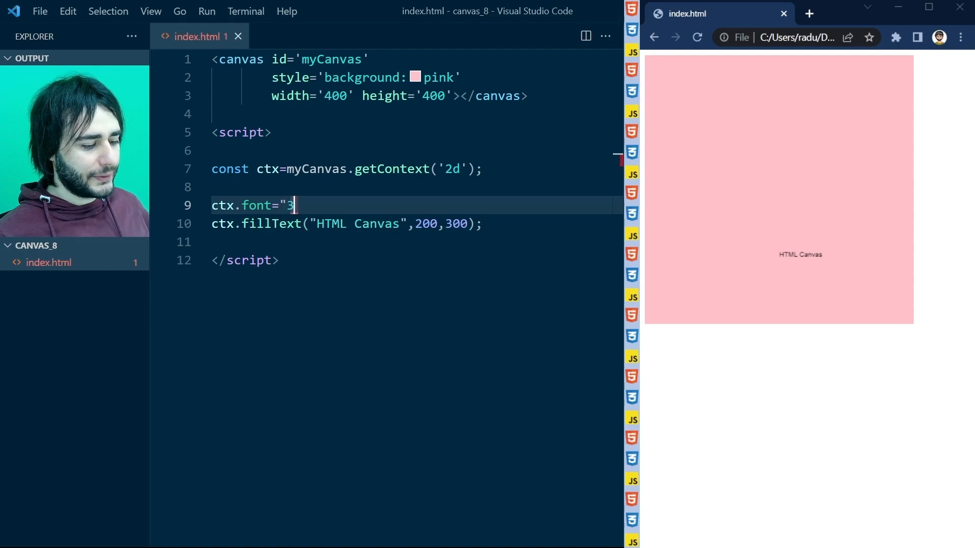
text(0px)
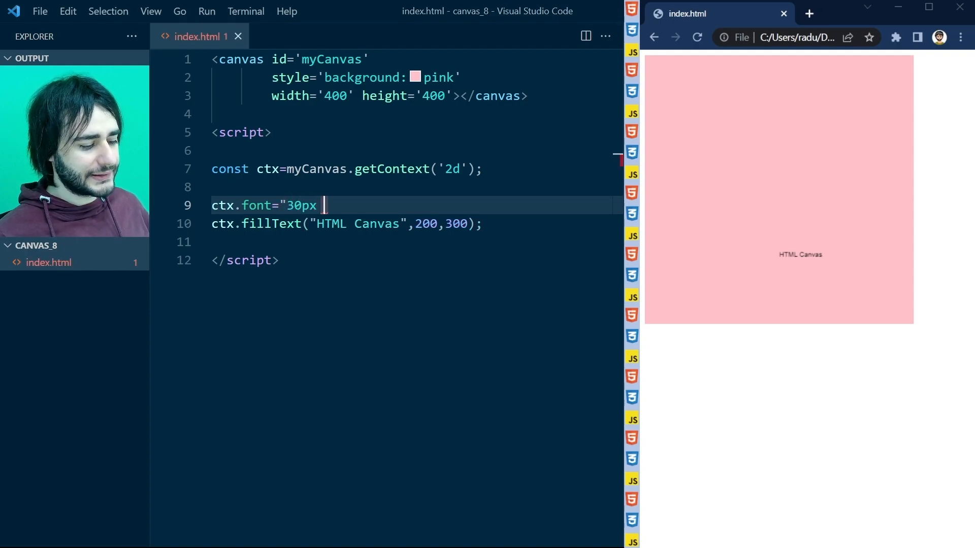
text(Arial";)
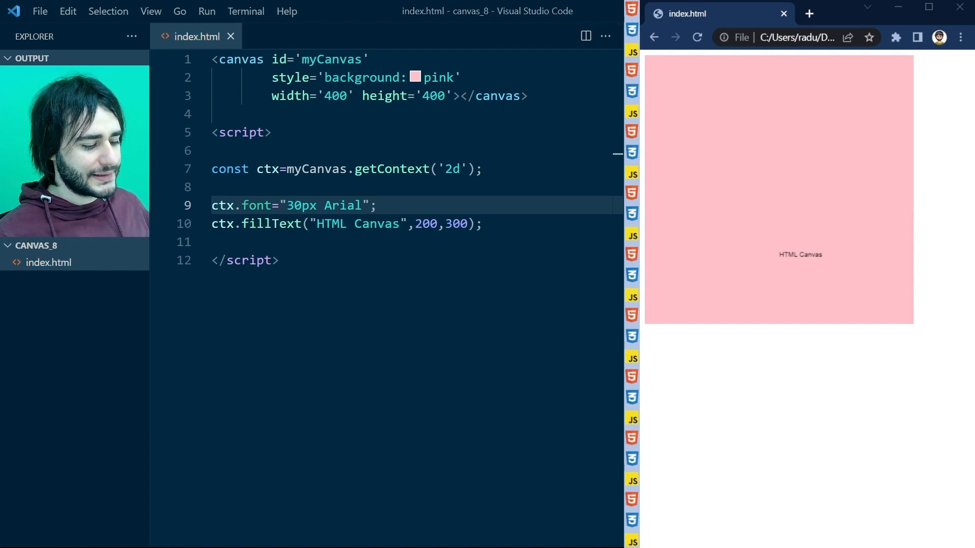
click(696, 37)
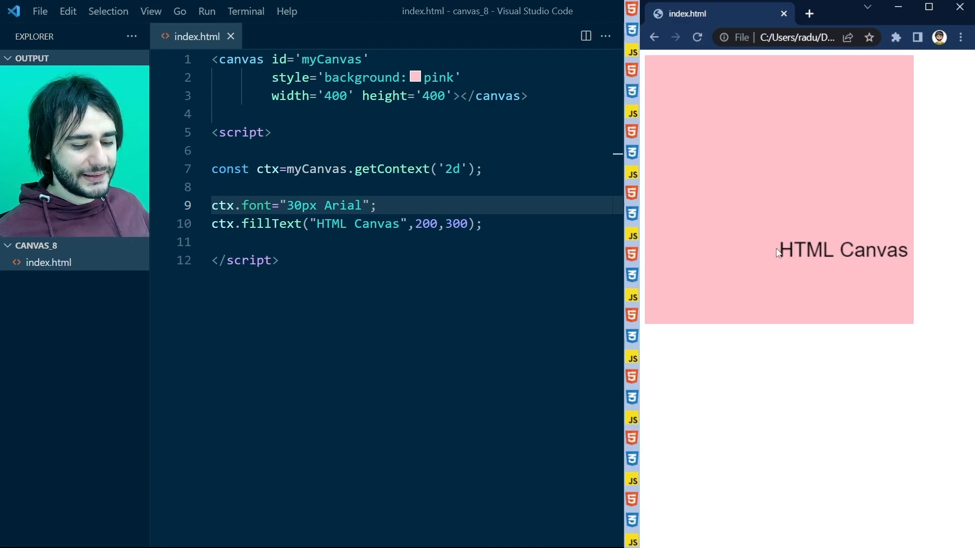
mouse_move(795, 286)
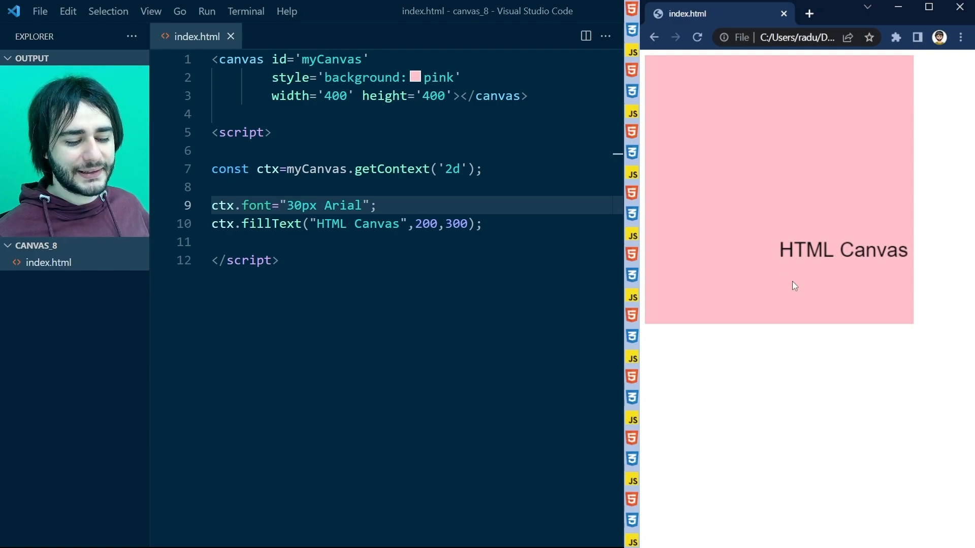
mouse_move(776, 238)
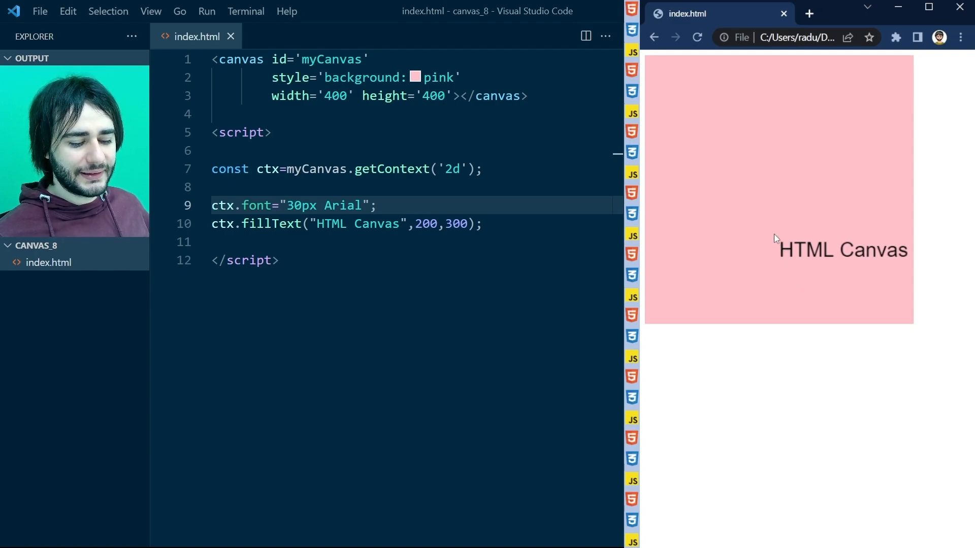
mouse_move(778, 247)
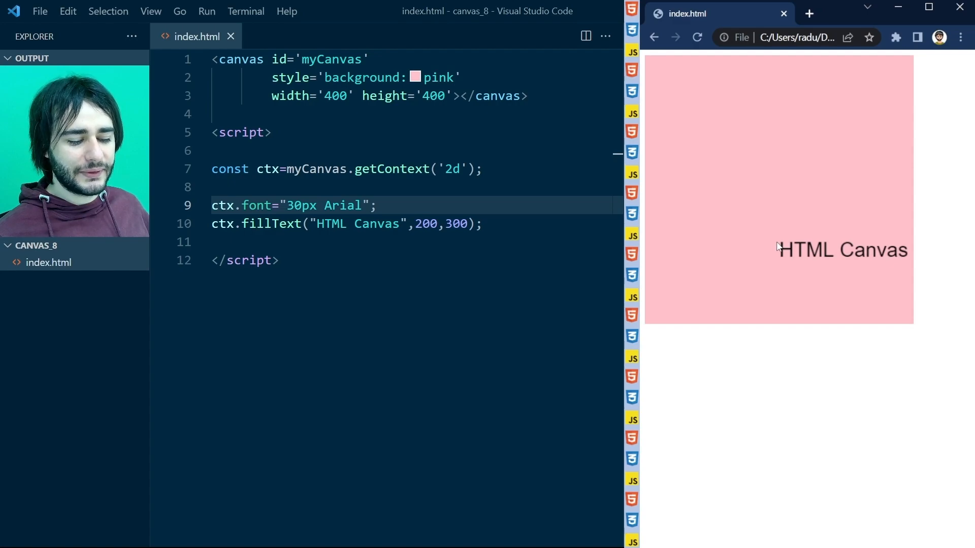
mouse_move(822, 235)
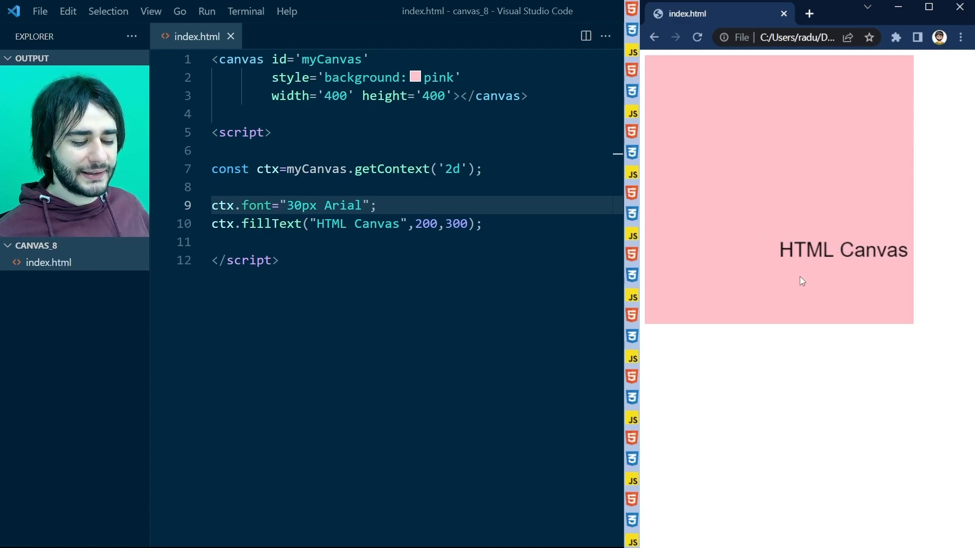
mouse_move(820, 330)
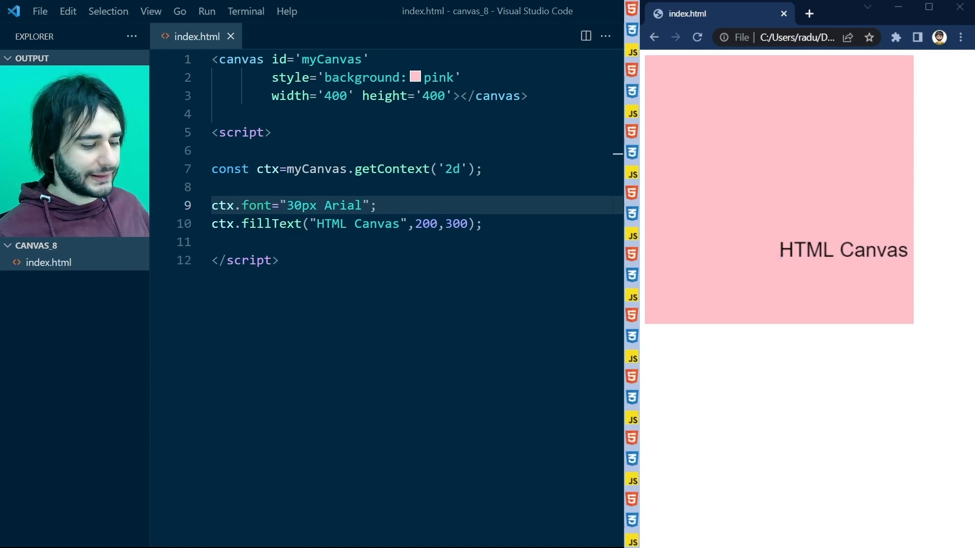
Step: Set textBaseline to "middle" and textAlign to "center", then reload Chrome to check
text(c)
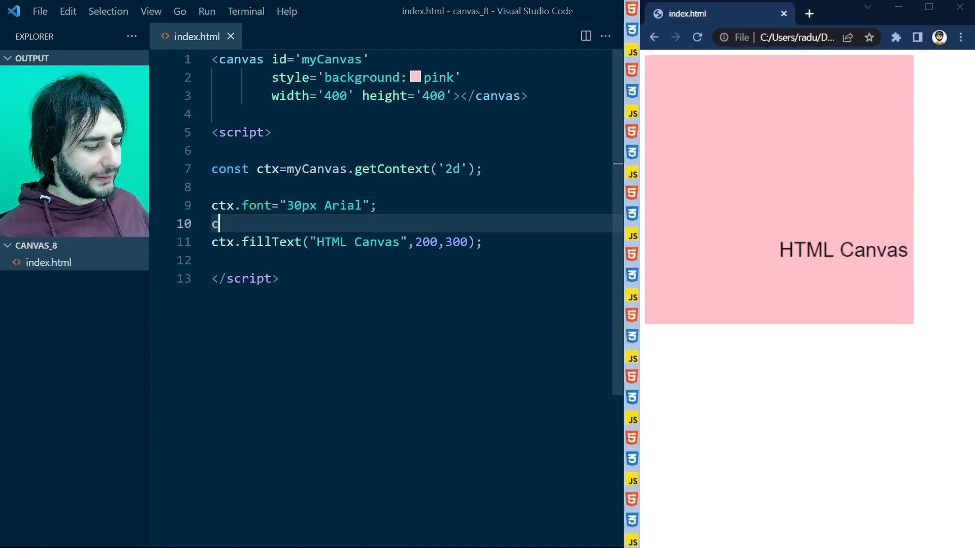
text(tx.textBasel)
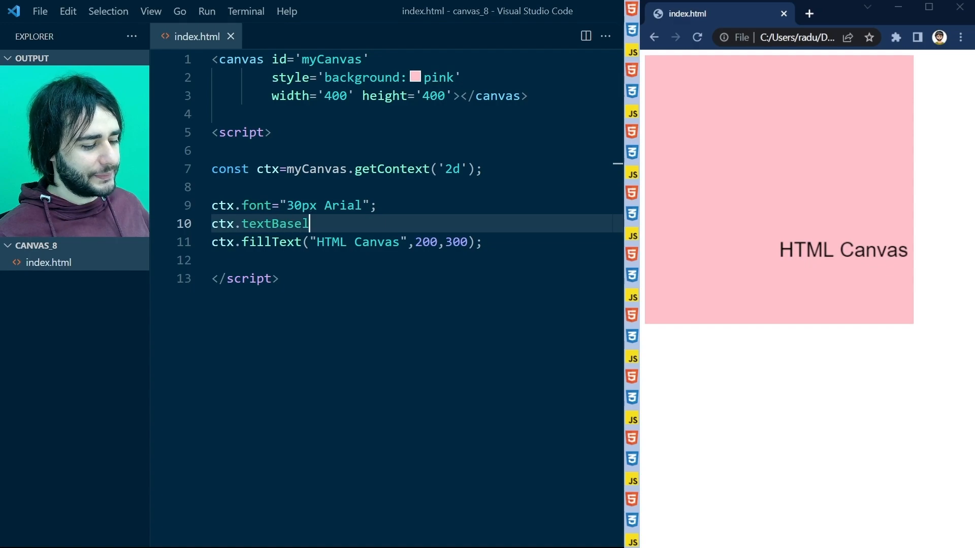
text(ine="midd)
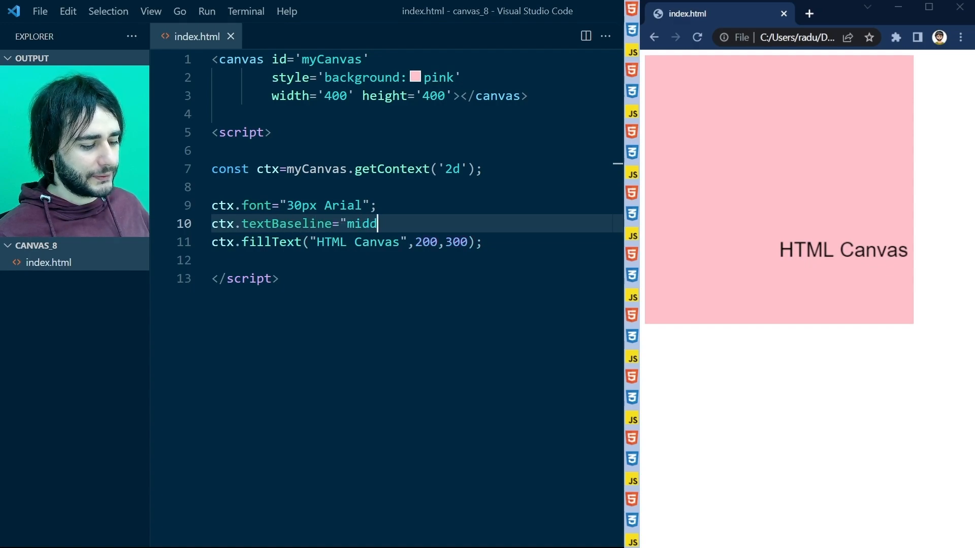
text(le";)
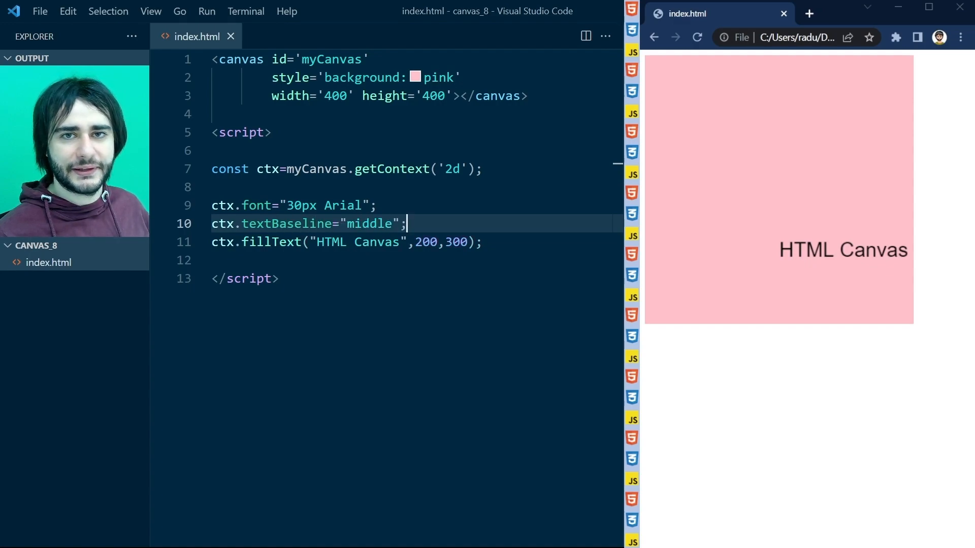
text(ctx.te)
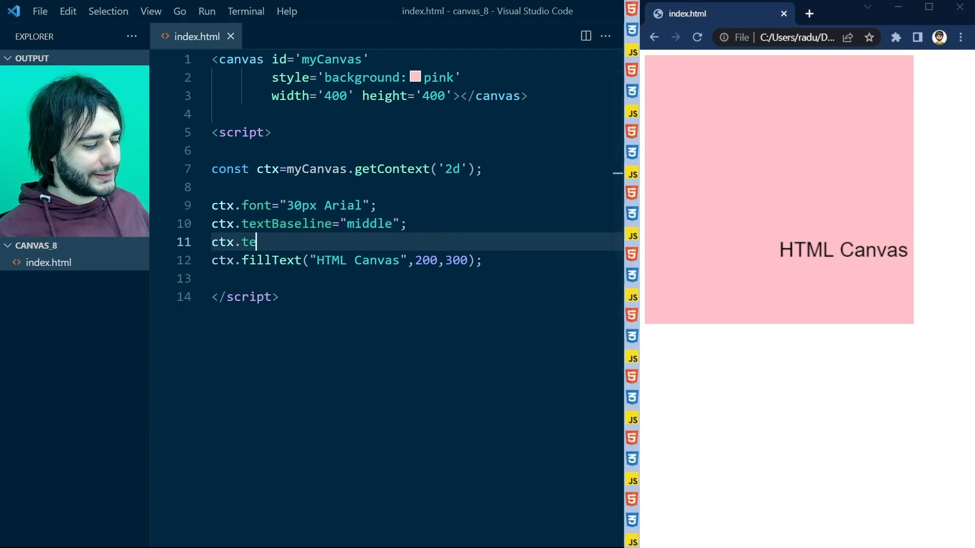
text(xtAlign="cen)
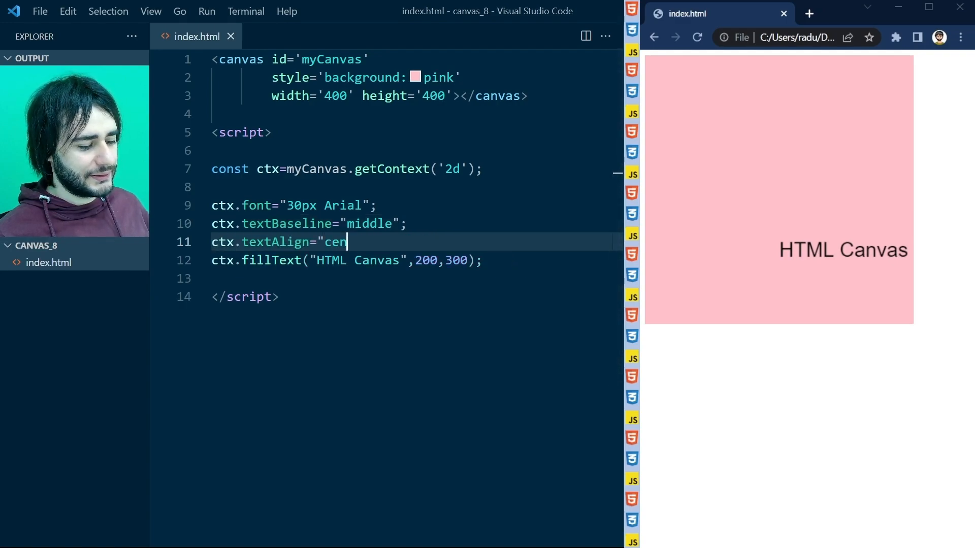
text(ter";)
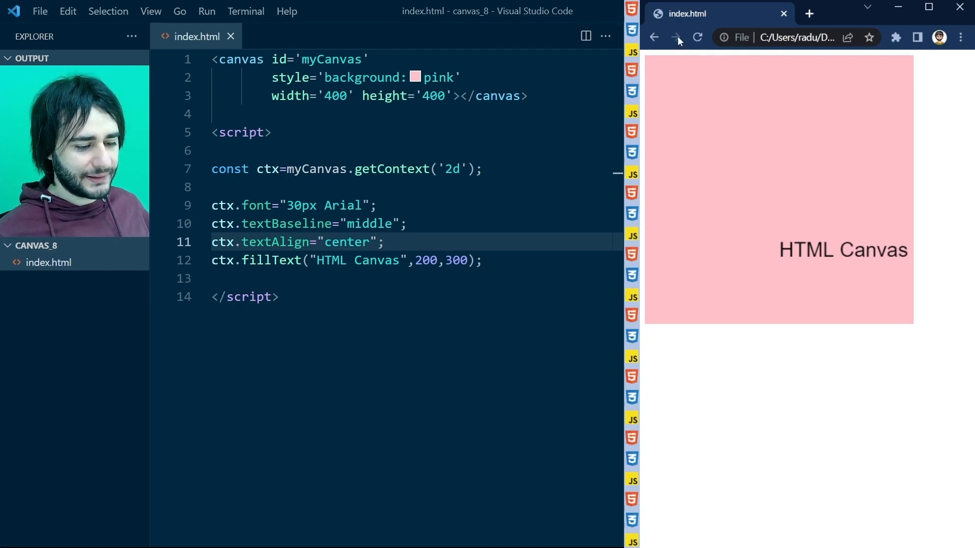
click(697, 37)
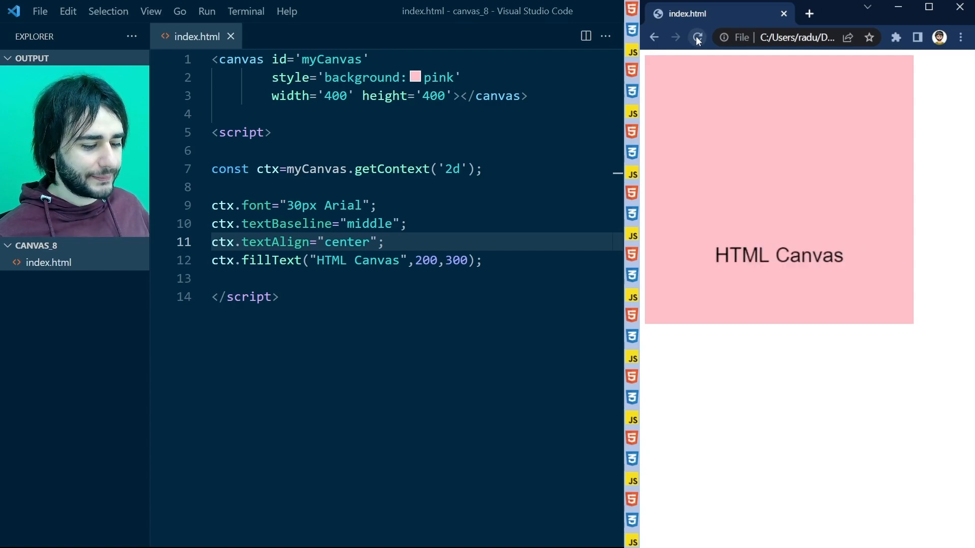
Step: Add ctx.fillStyle="red" before fillText and reload Chrome to see red text
text(ct)
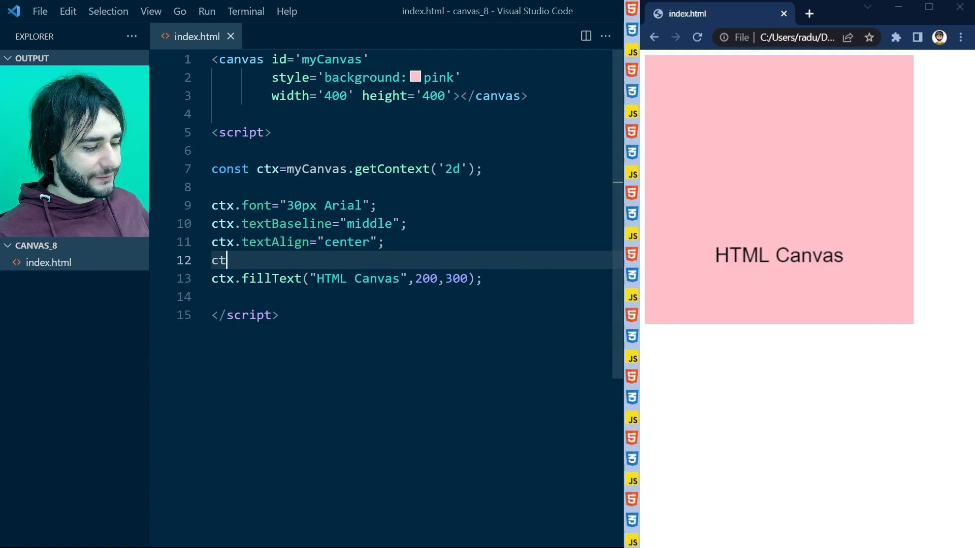
text(x.fillStyle="red";)
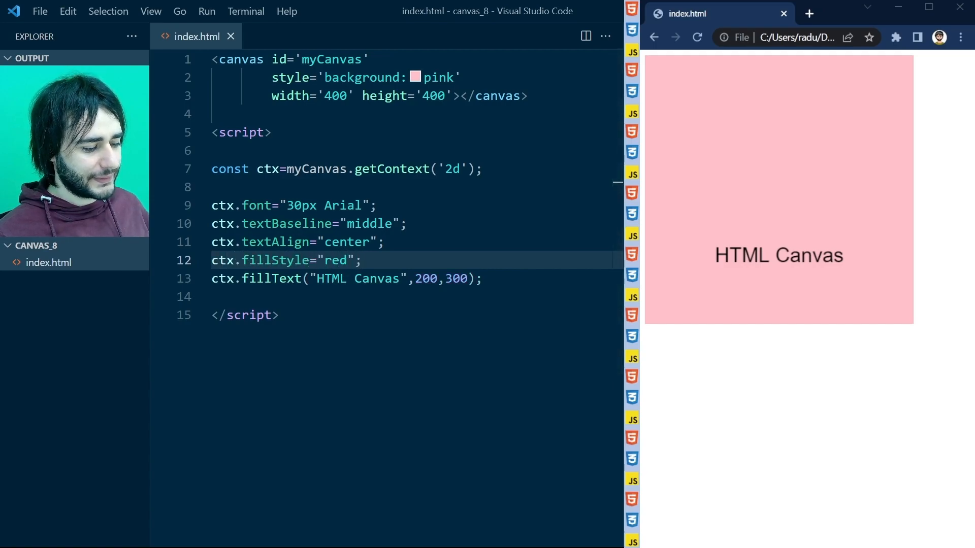
click(696, 37)
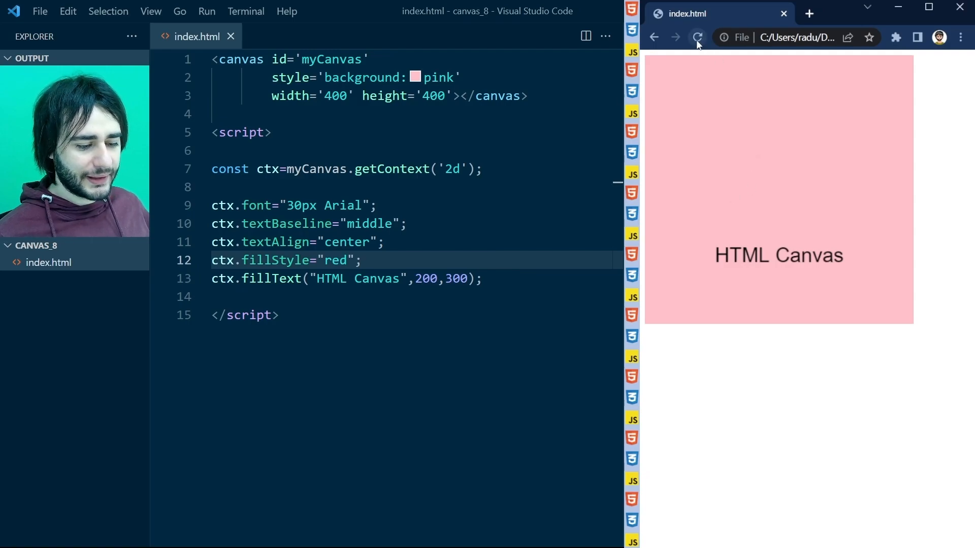
click(696, 37)
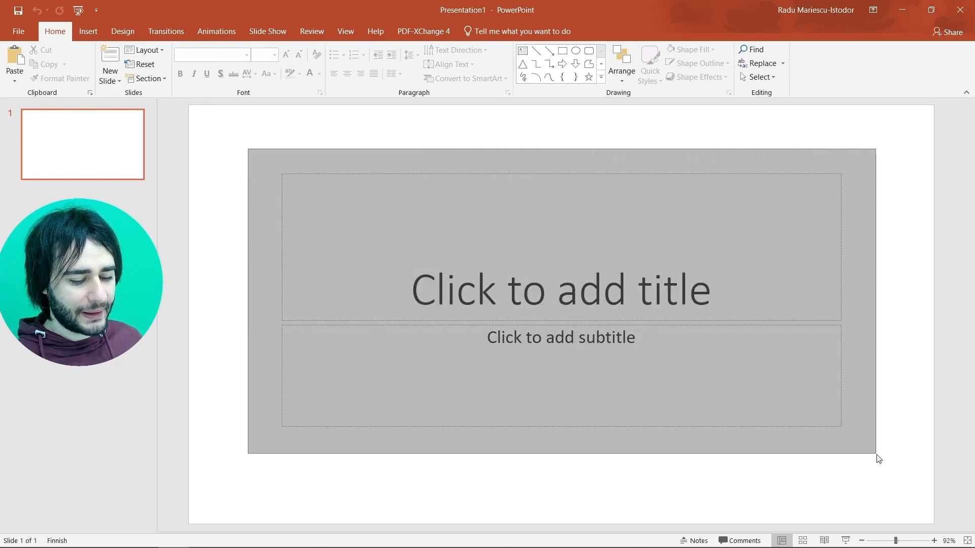
Step: Remove the title placeholders, draw a heart shape, and stretch it larger
click(560, 289)
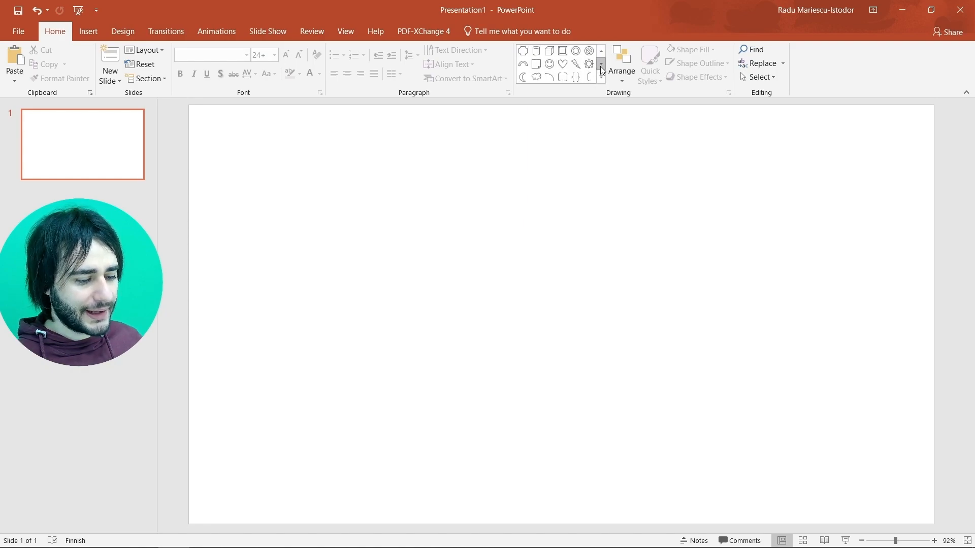
mouse_move(563, 63)
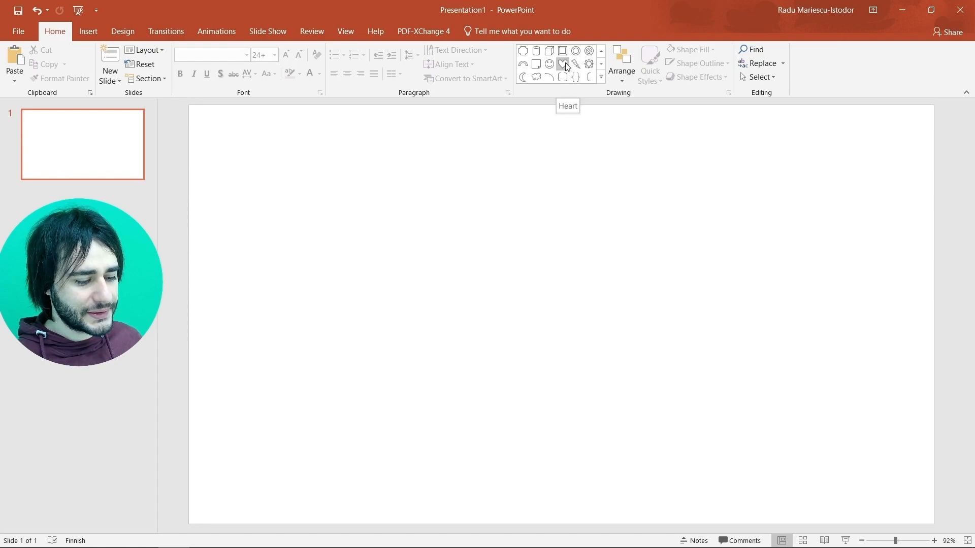
drag(407, 195, 578, 364)
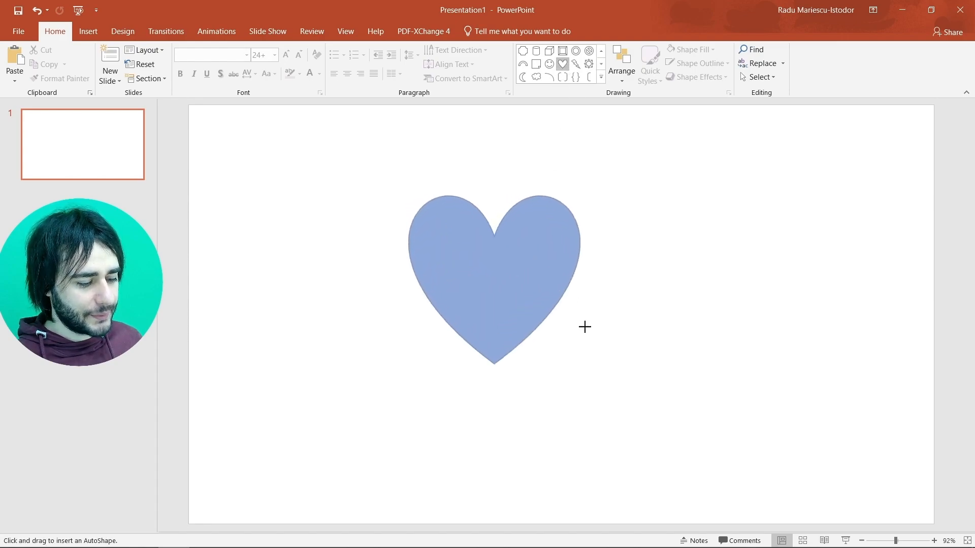
drag(585, 327, 637, 392)
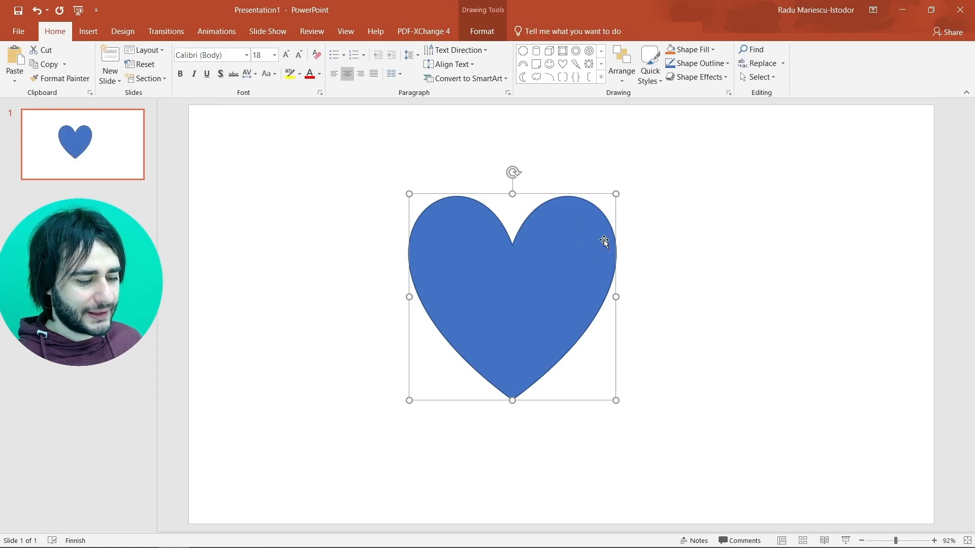
Step: Fill the heart red with no outline and choose Save as Picture from its menu
click(690, 49)
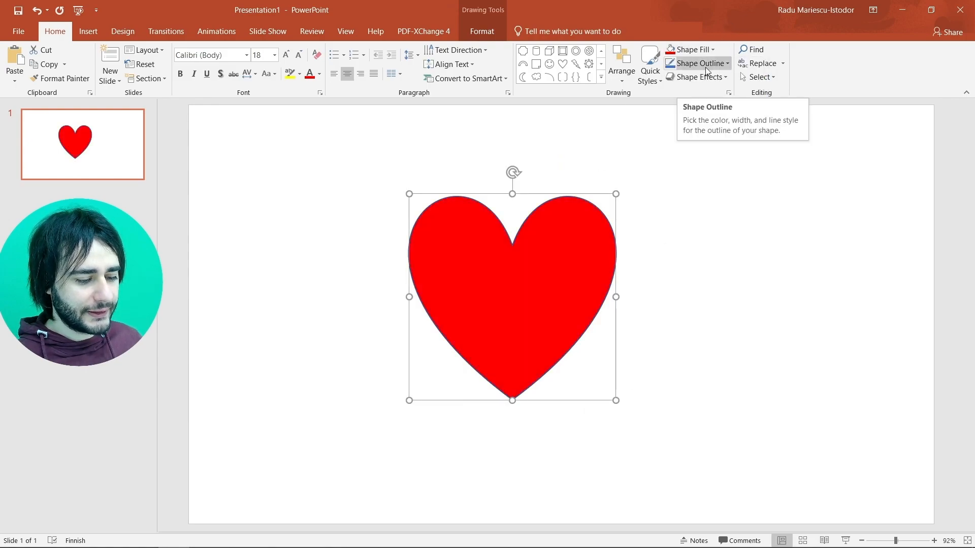
click(695, 62)
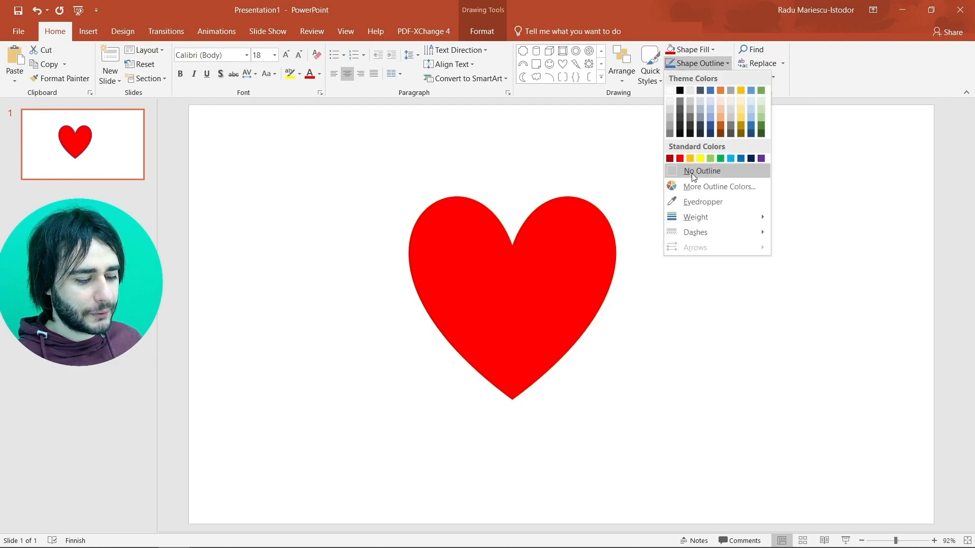
click(702, 171)
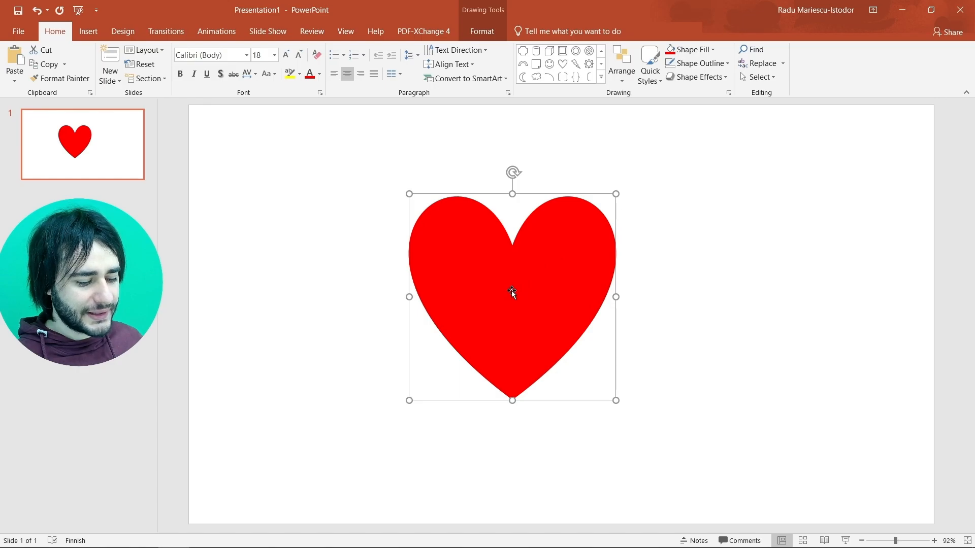
right_click(512, 293)
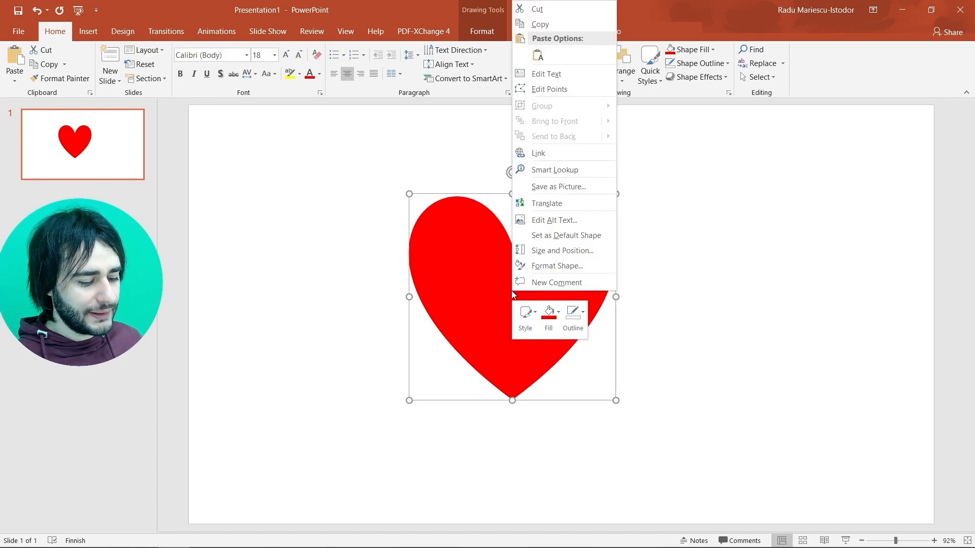
mouse_move(574, 169)
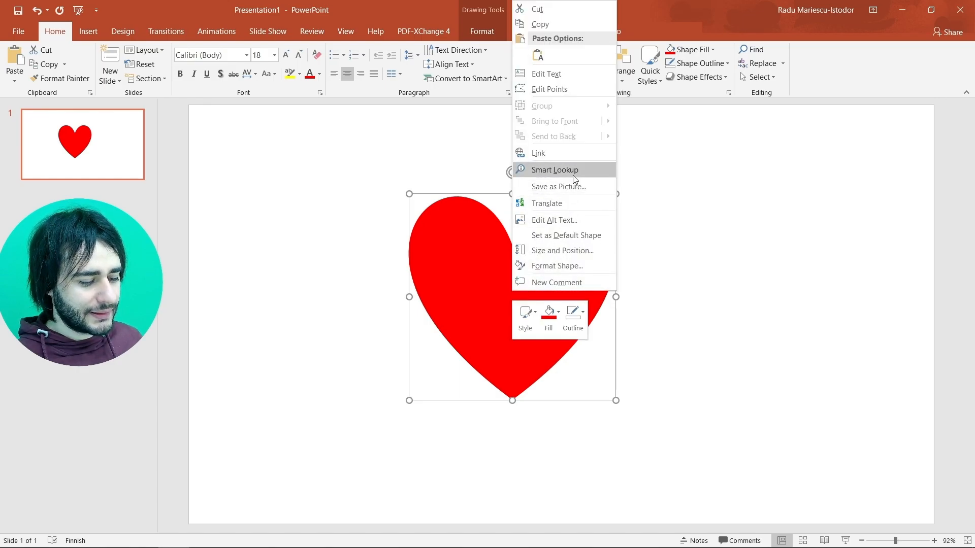
mouse_move(572, 186)
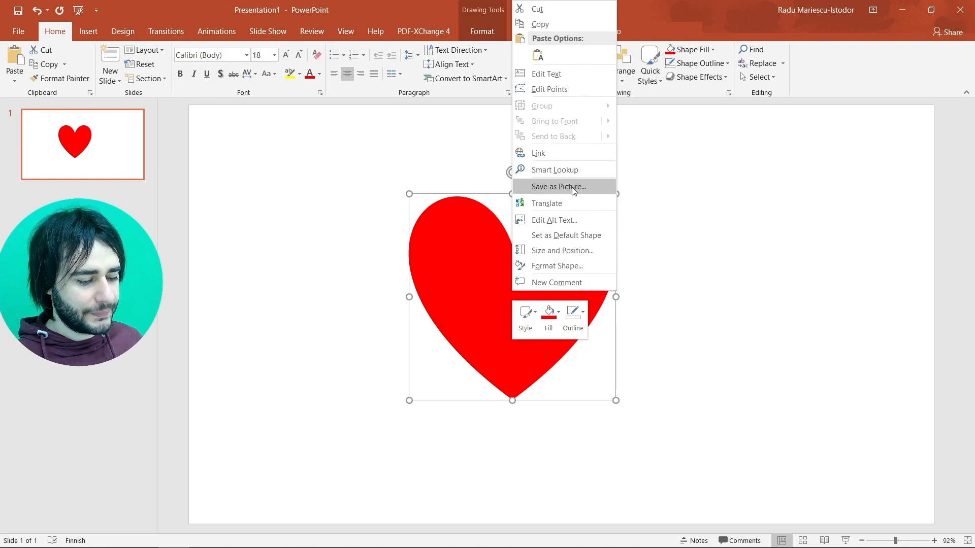
click(558, 187)
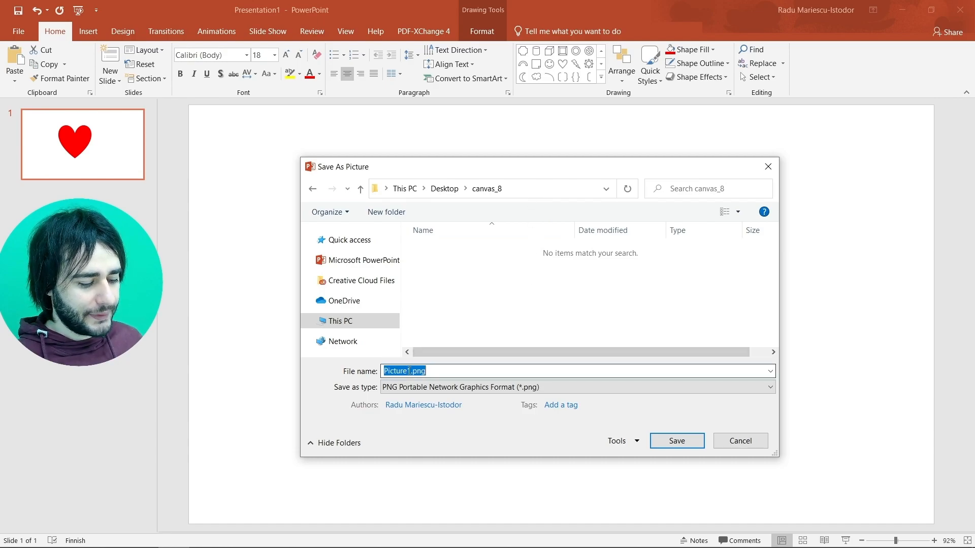
Step: Name the picture heart.png and save it into the canvas_8 folder
text(heart.)
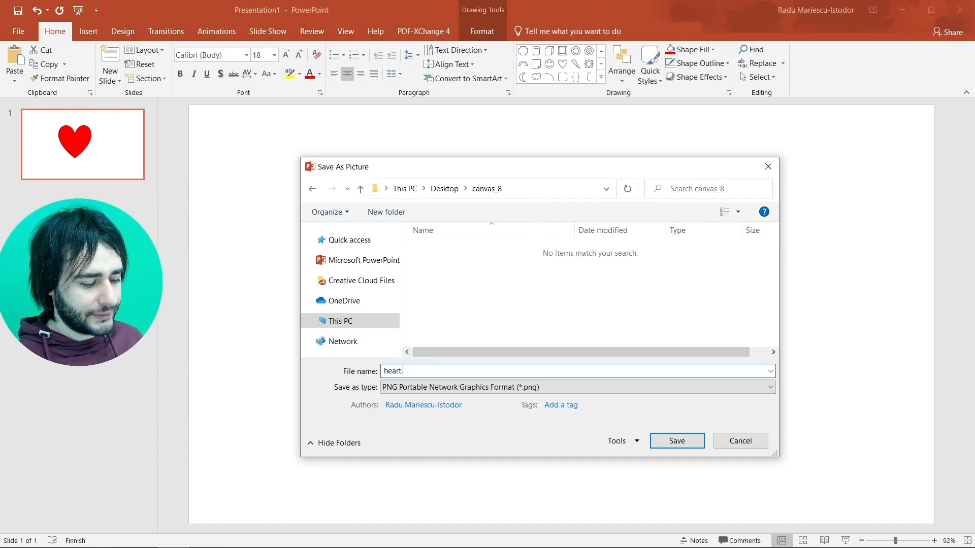
text(png)
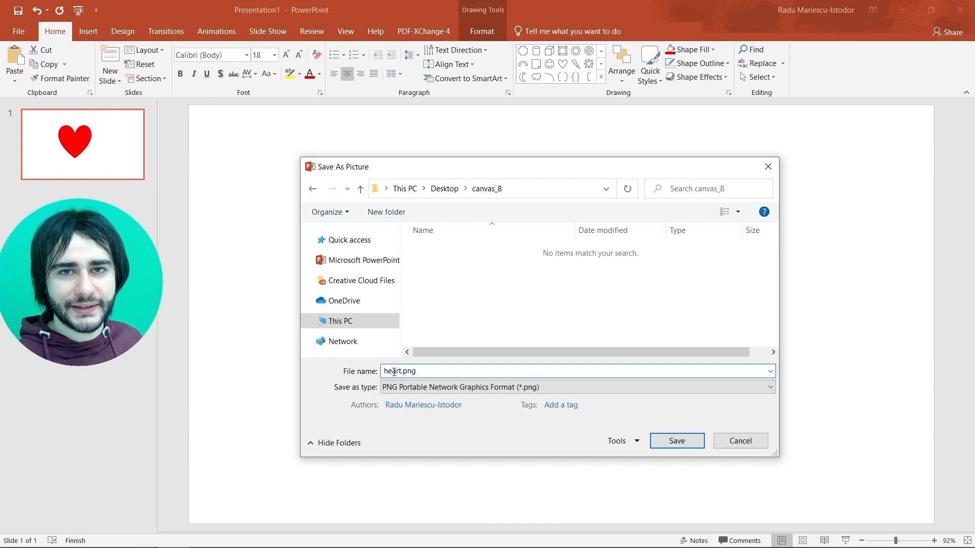
click(676, 440)
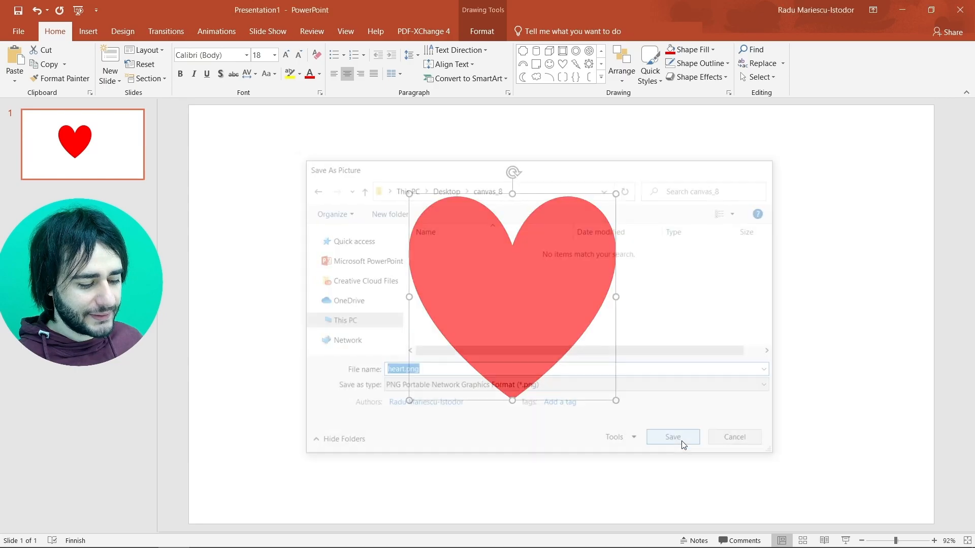
click(673, 437)
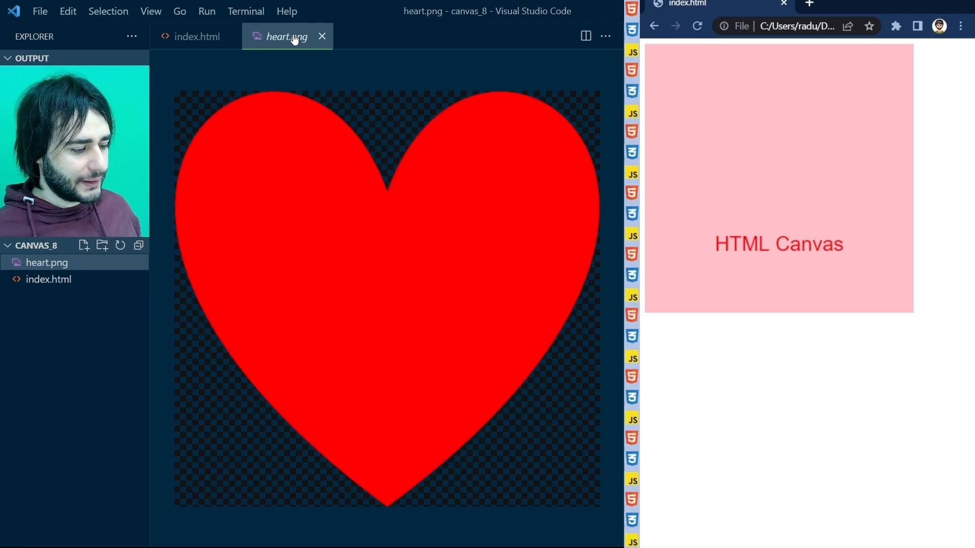
Step: Insert a blank line after the getContext line in index.html
click(197, 36)
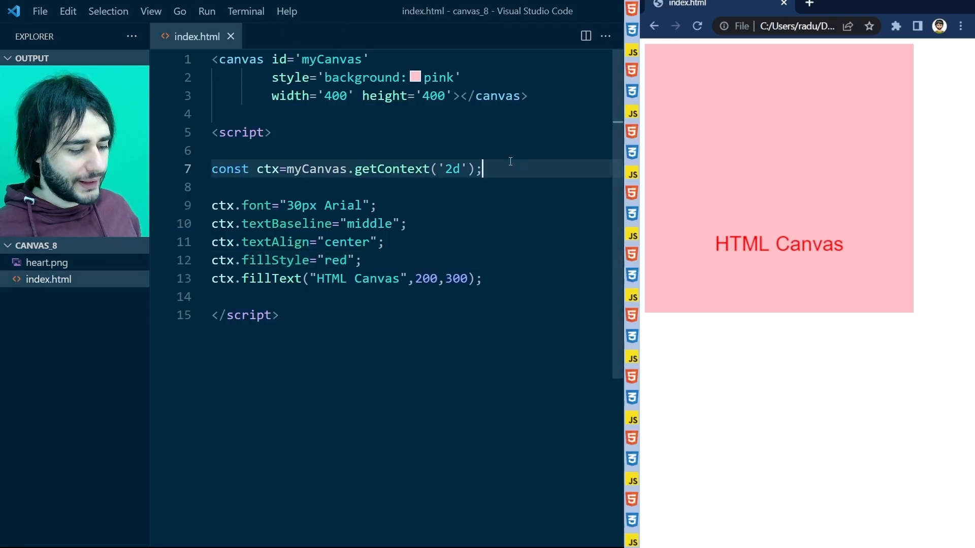
key(Enter)
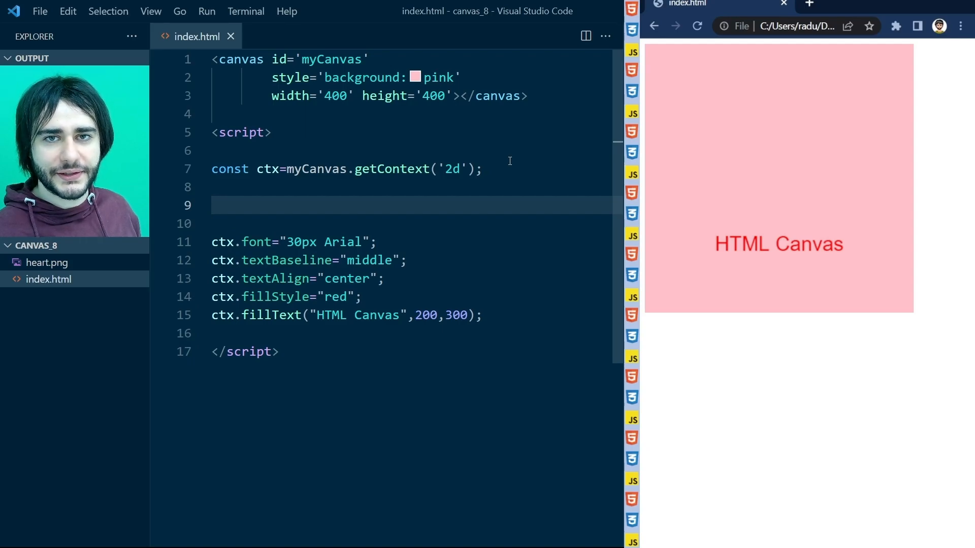
Step: Add const heartImage=new Image(); and set heartImage.src to "heart.png"
text(c)
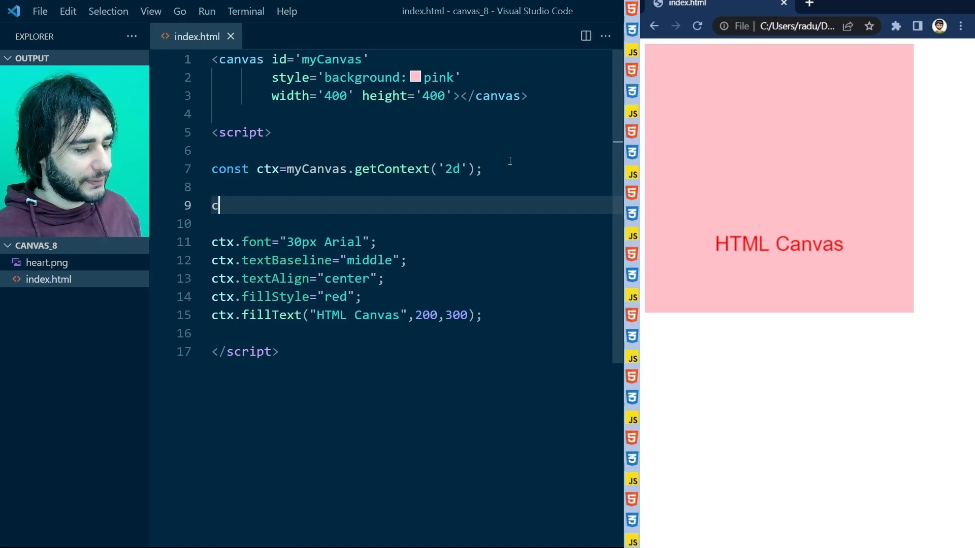
text(onst heart)
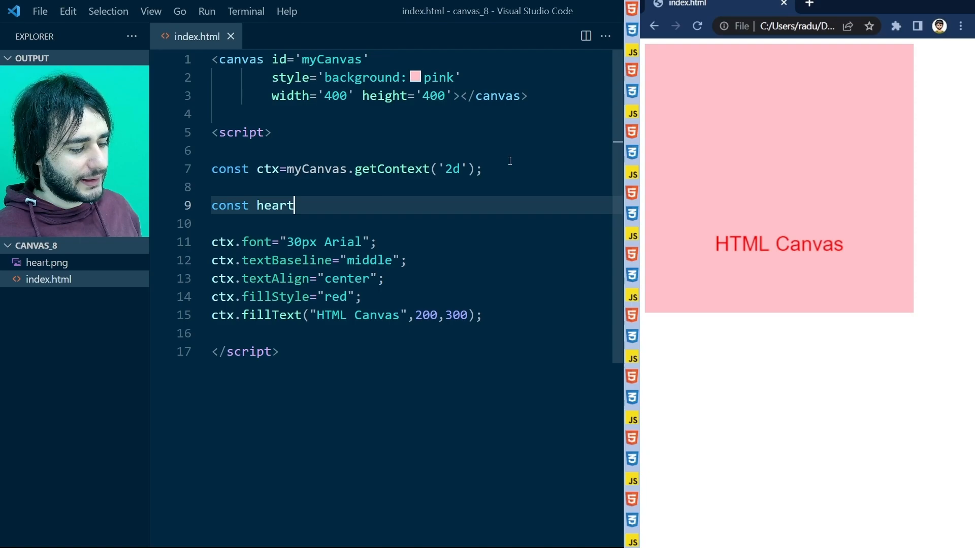
text(Image=n)
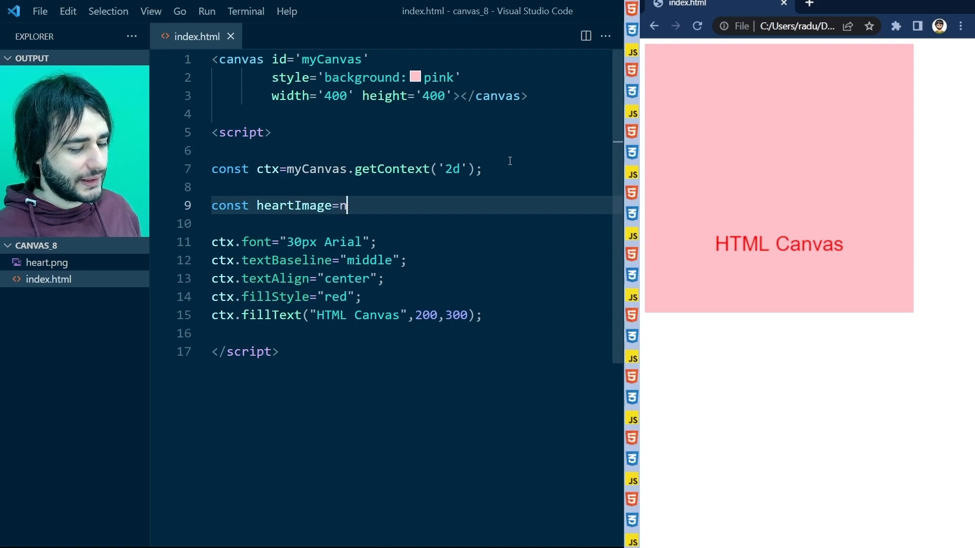
text(ew Image())
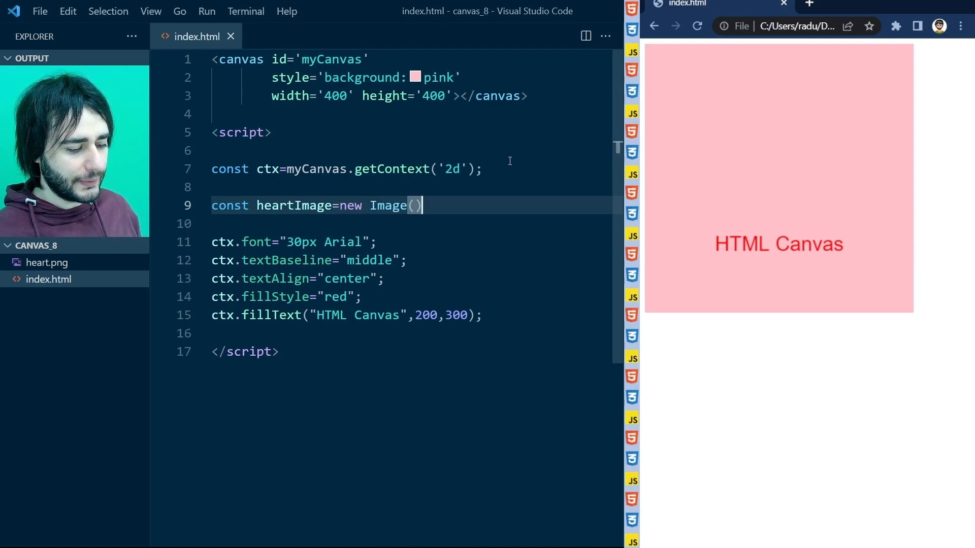
text(;)
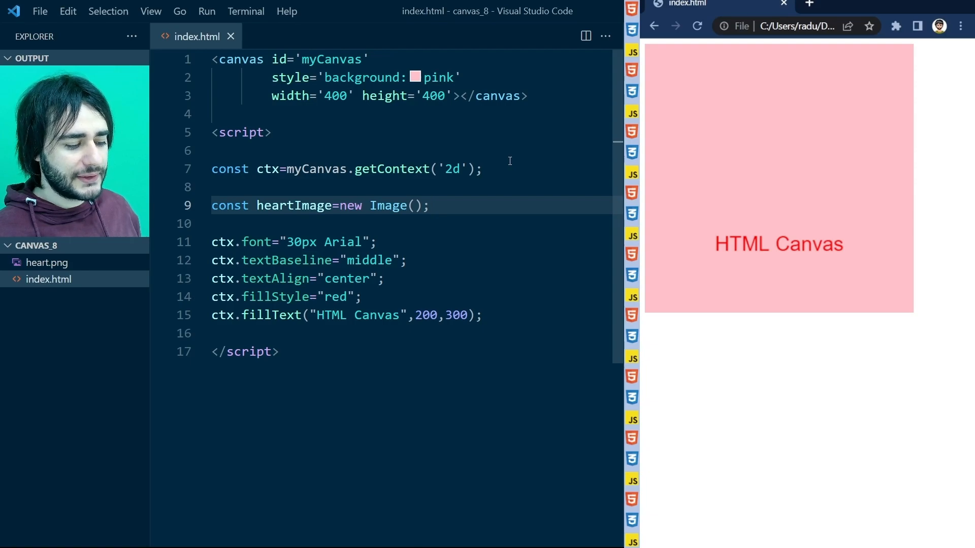
text(hea)
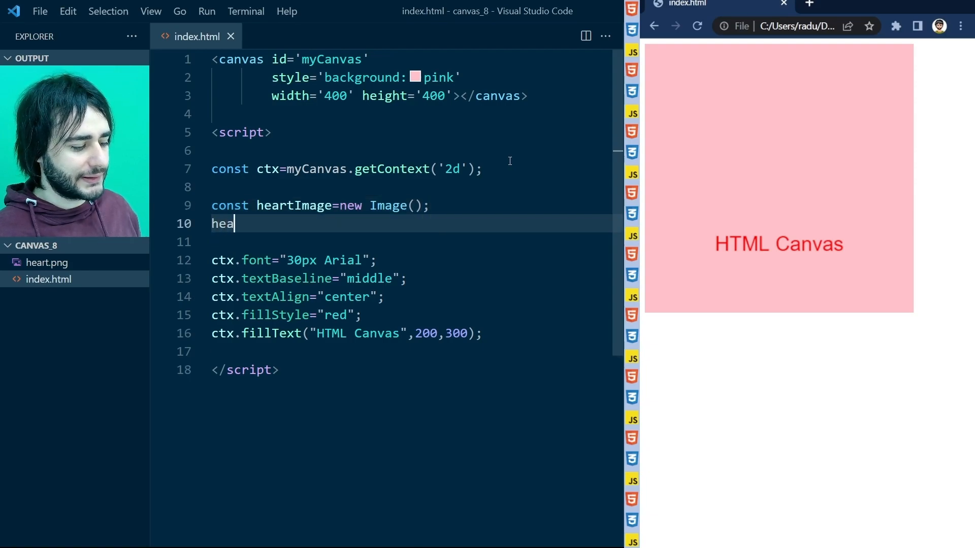
text(rtImage.src)
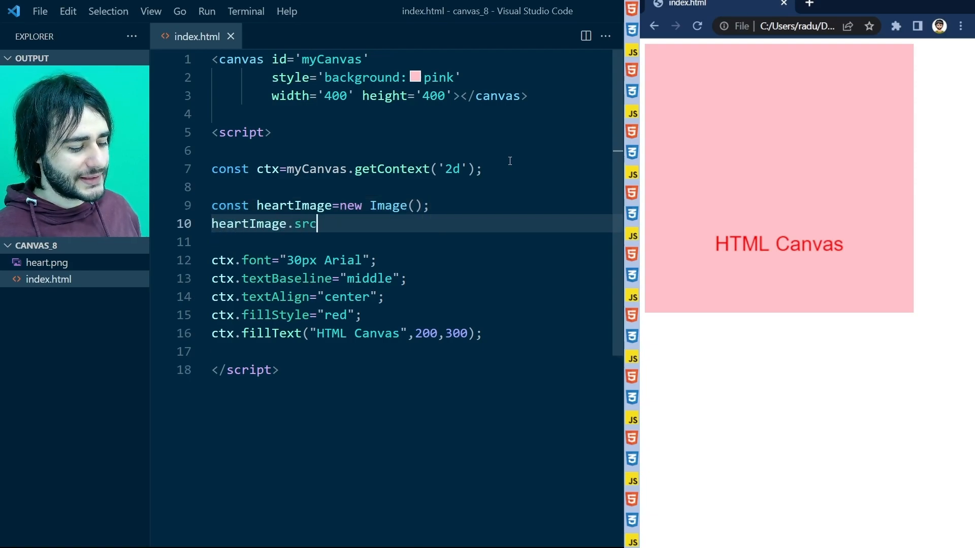
text(="heart.p)
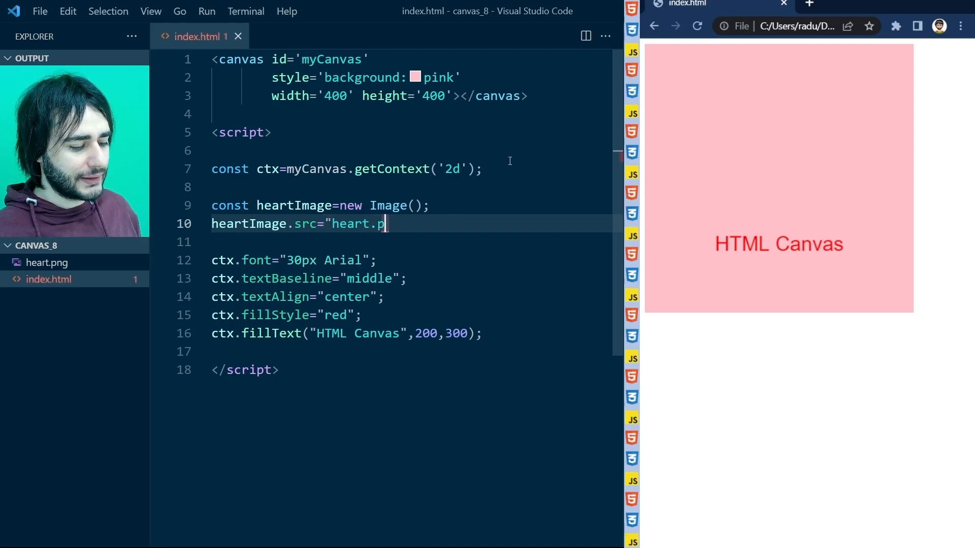
text(ng";)
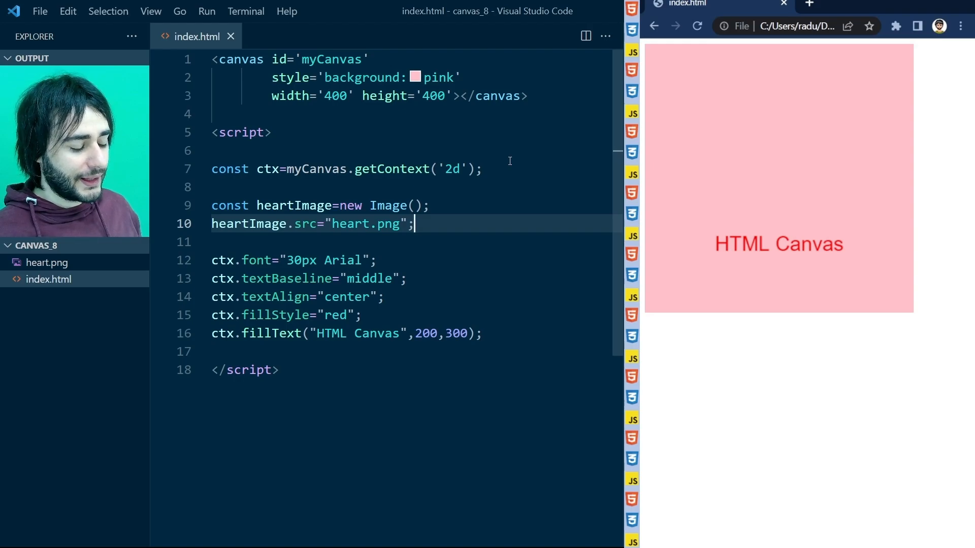
Step: Type ctx.drawImage(heartImage,100,70,200,200) to draw the heart at 100,70, sized 200×200
text(ctx.draw)
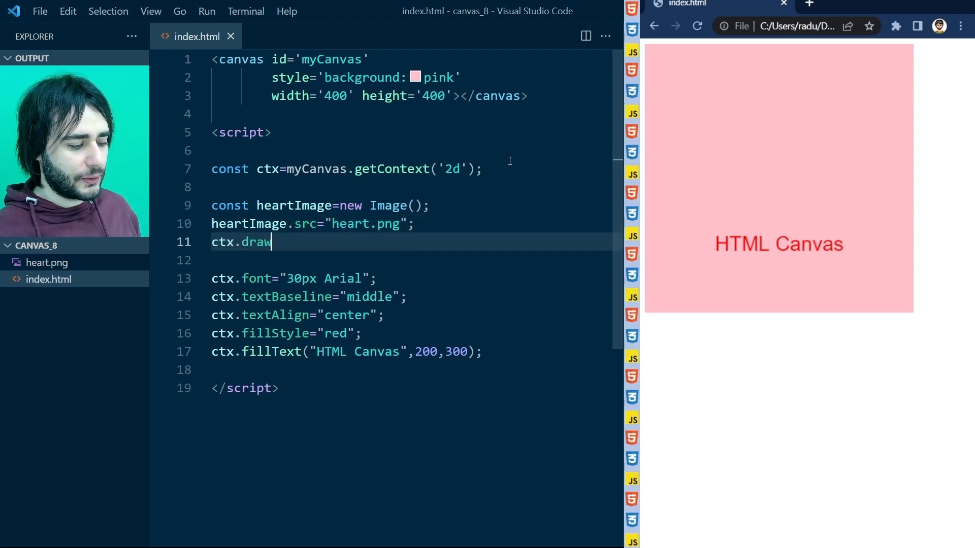
text(Image(heartI)
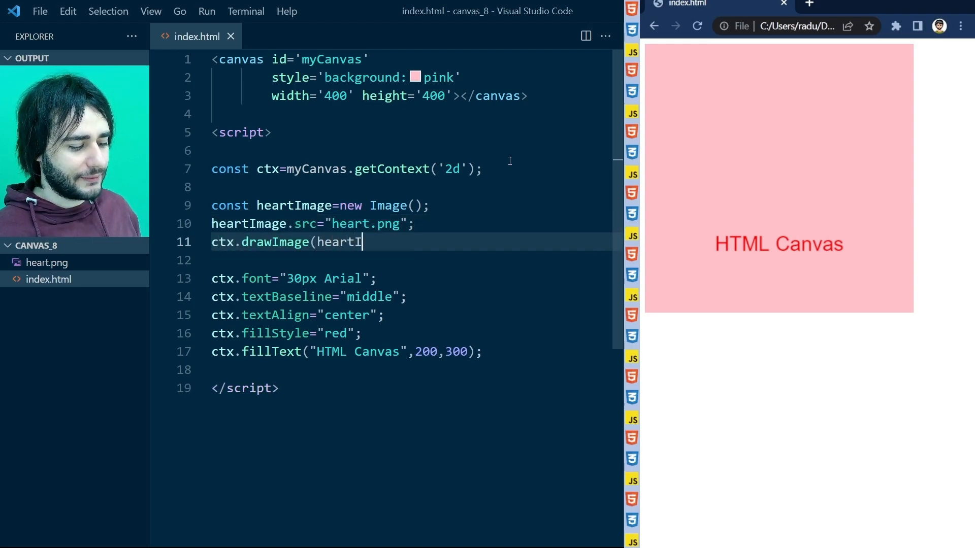
text(mage)
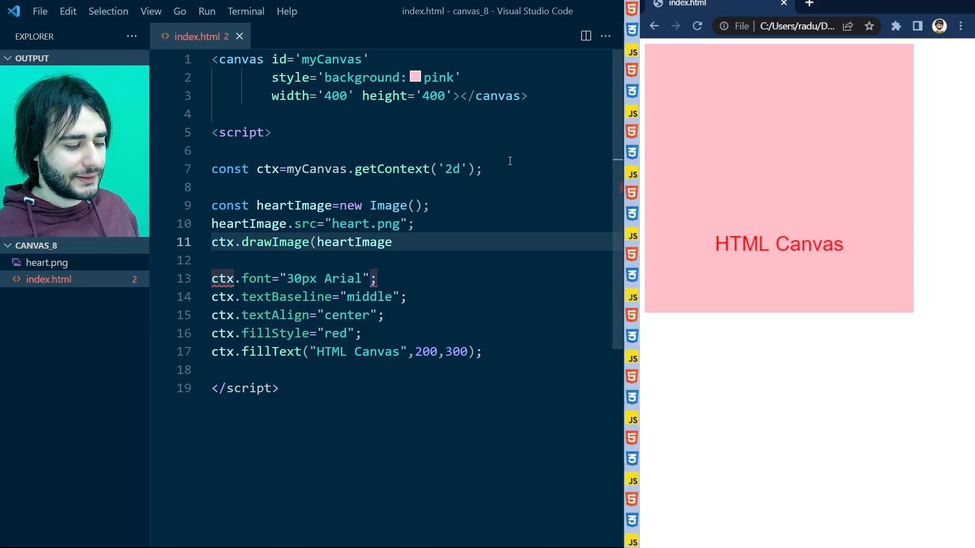
text(,)
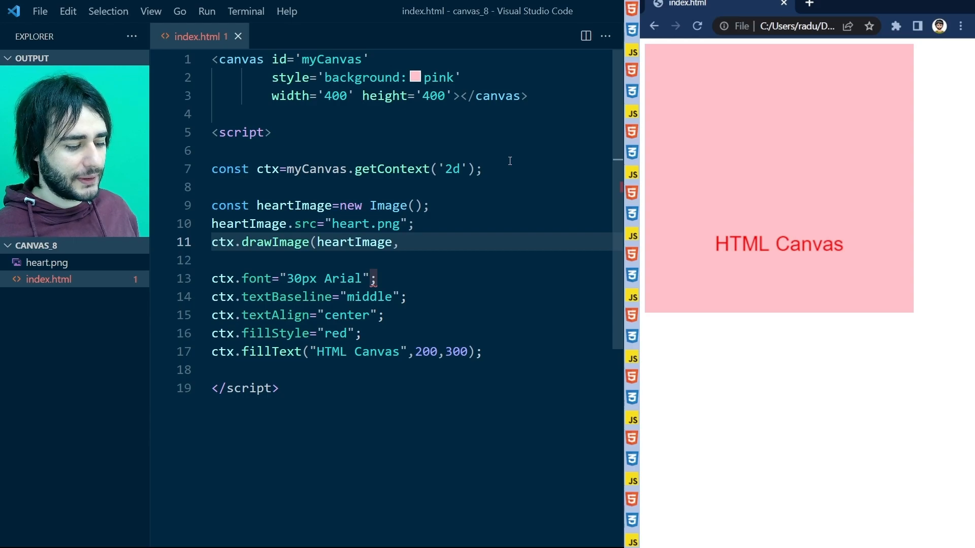
text(100)
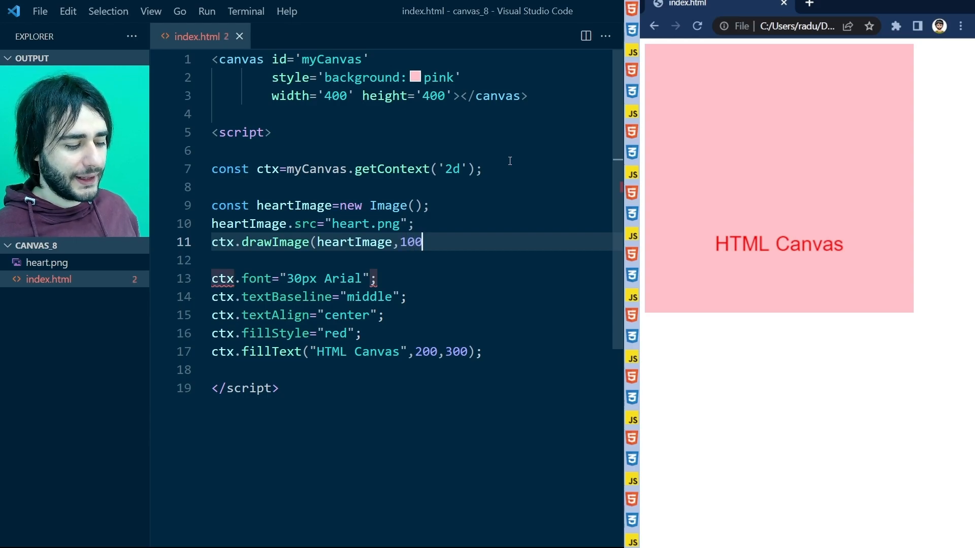
text(,70)
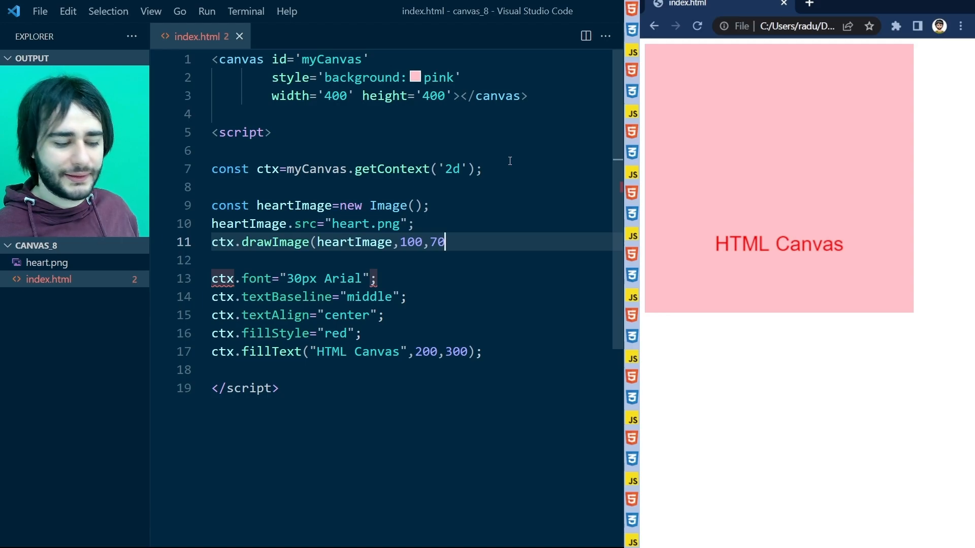
text(,2)
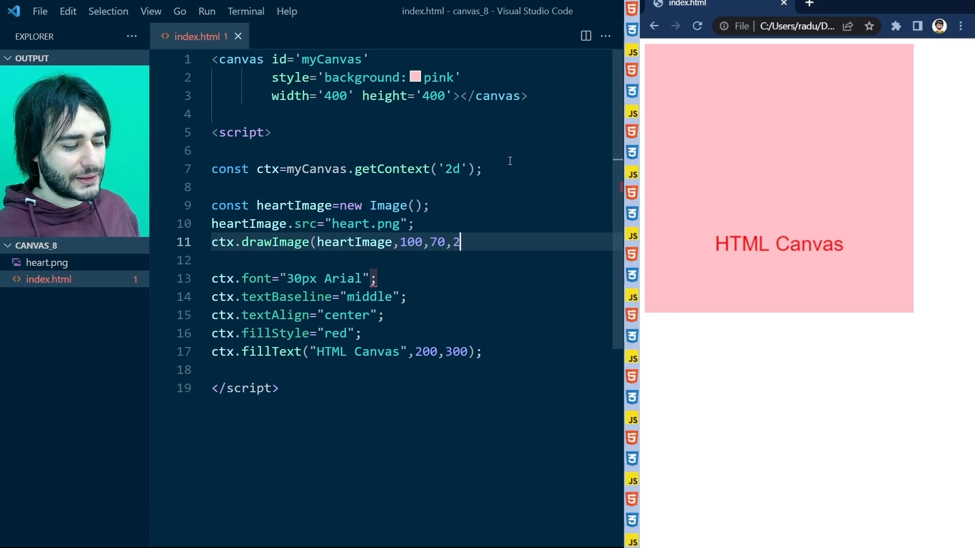
text(00)
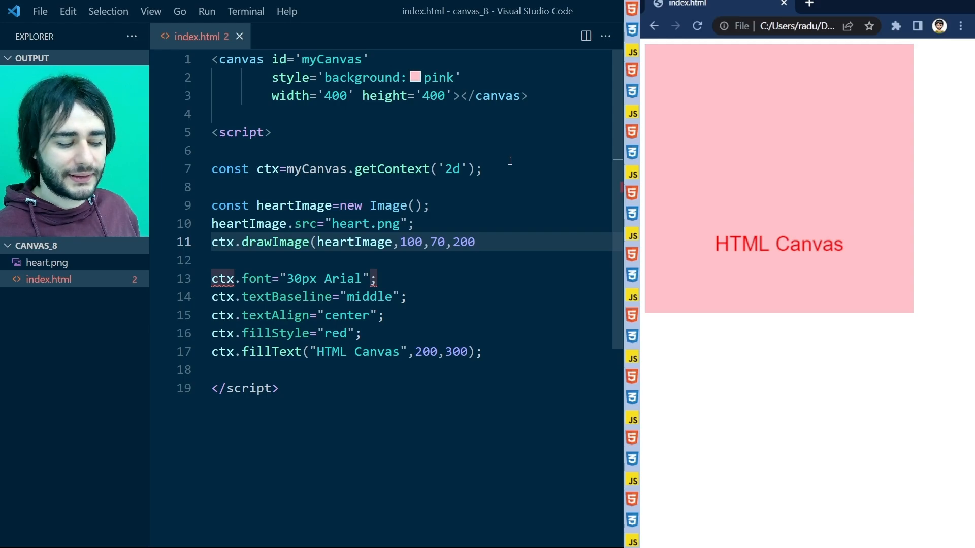
text(,200);)
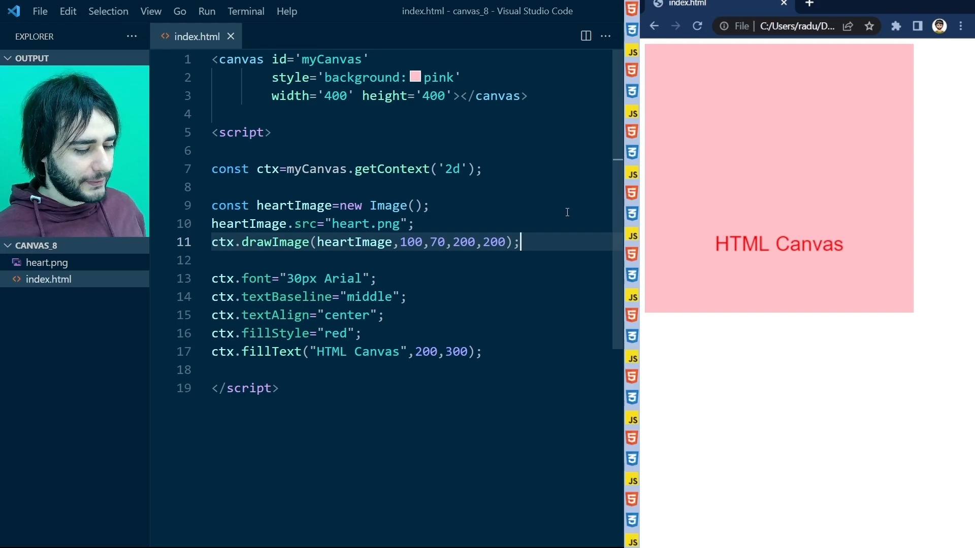
Step: Wrap the drawImage call inside a heartImage.onload function
key(Enter)
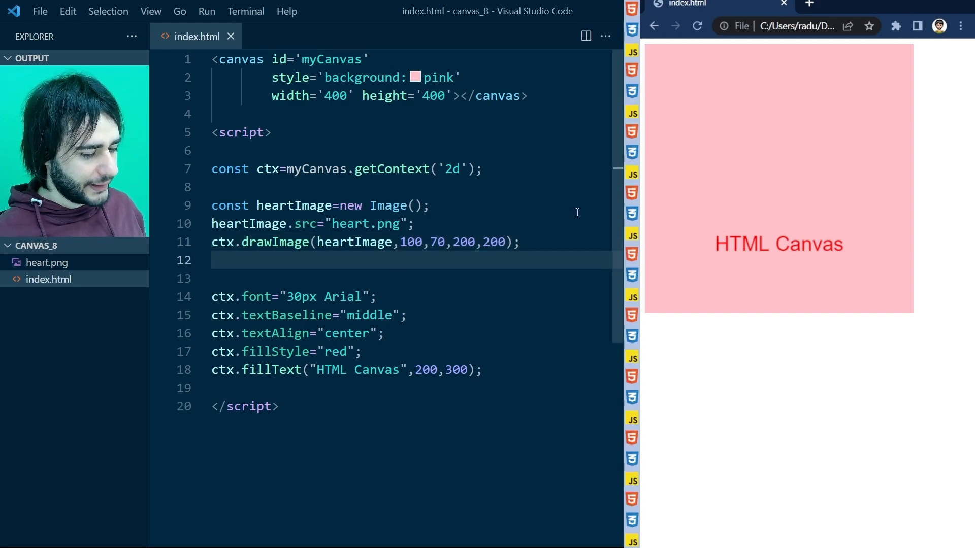
text(heartImage.o)
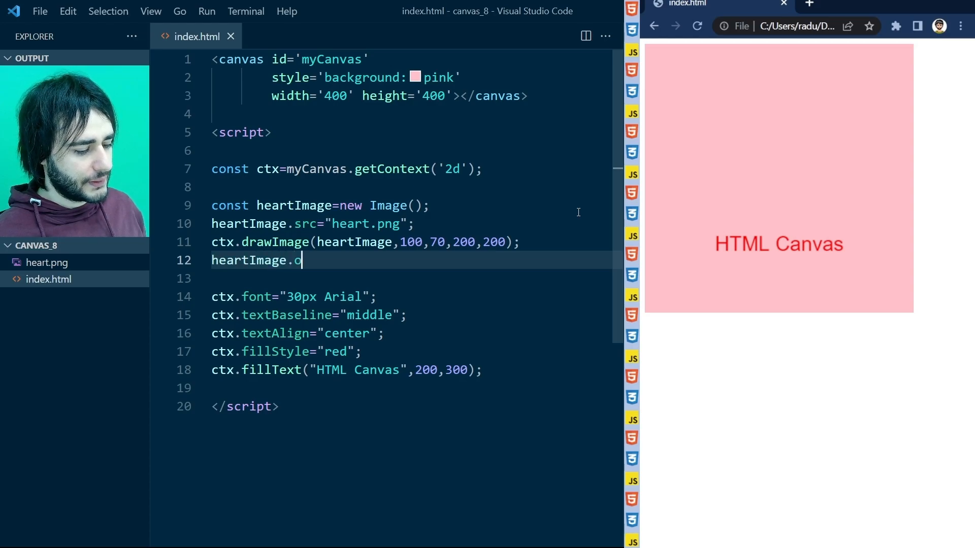
text(nload=)
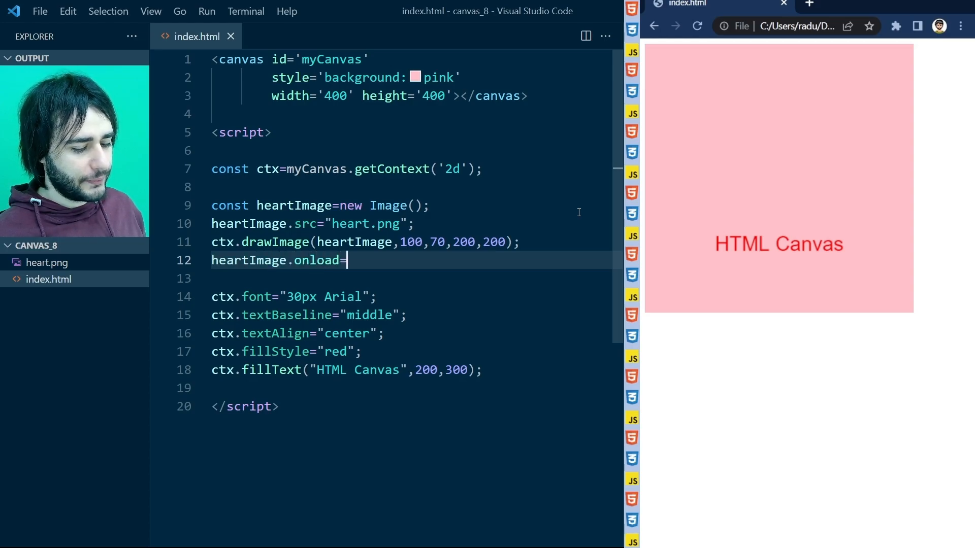
text(function(){)
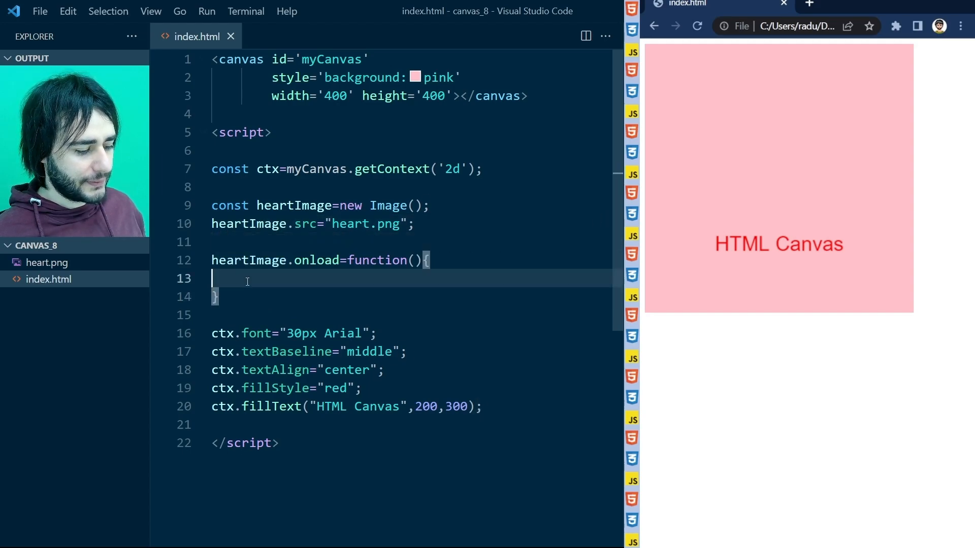
text(ctx.drawImage(heartImage,100,70,200,200);)
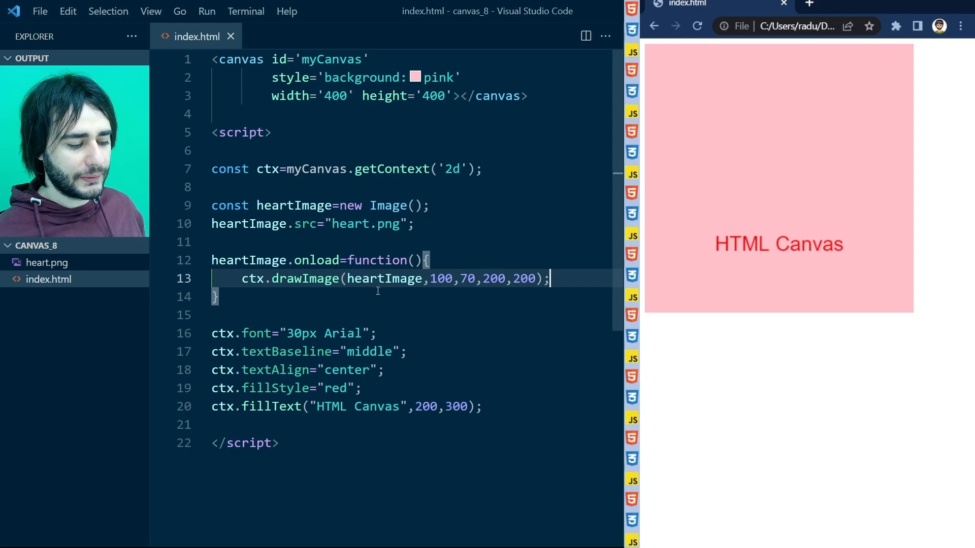
click(698, 26)
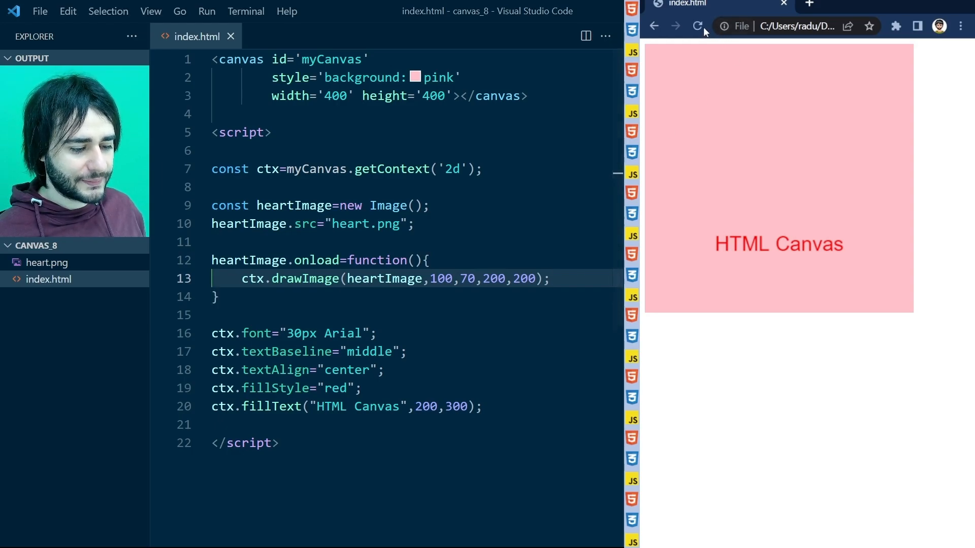
Step: Reload index.html in Chrome to show the red heart above the HTML Canvas text
click(697, 25)
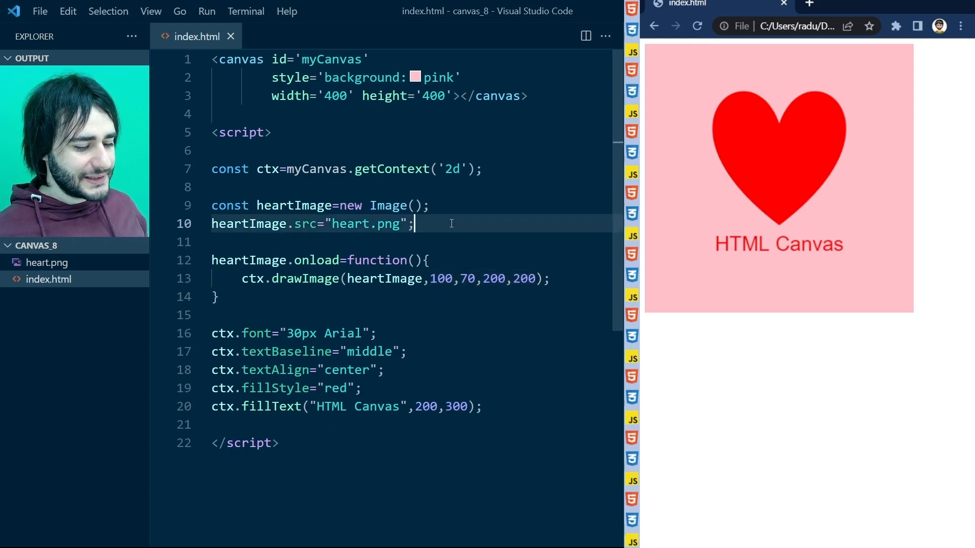
Step: Write animate() calling ctx.clearRect(0,0,myCanvas.width,myCanvas.height) and requestAnimationFrame(animate)
key(Enter)
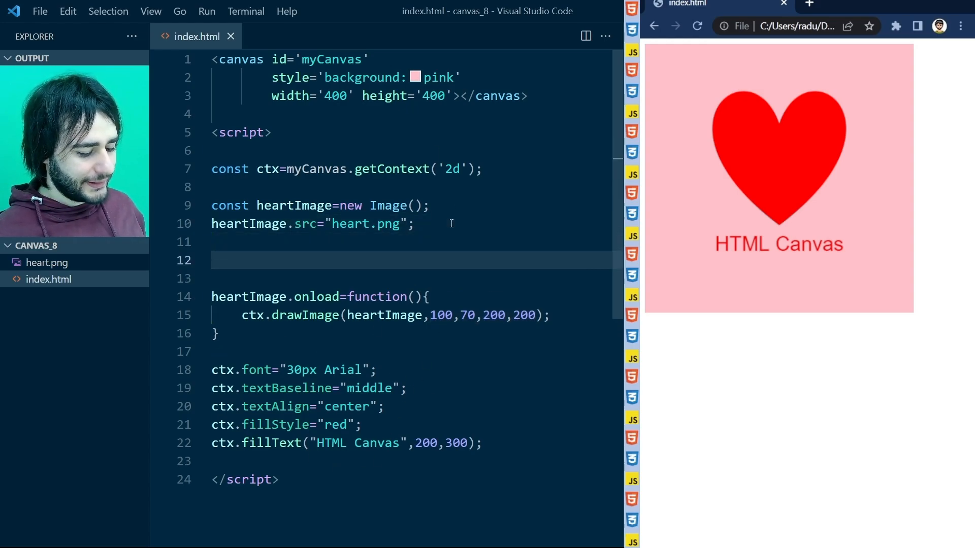
text(animate();)
text(funct)
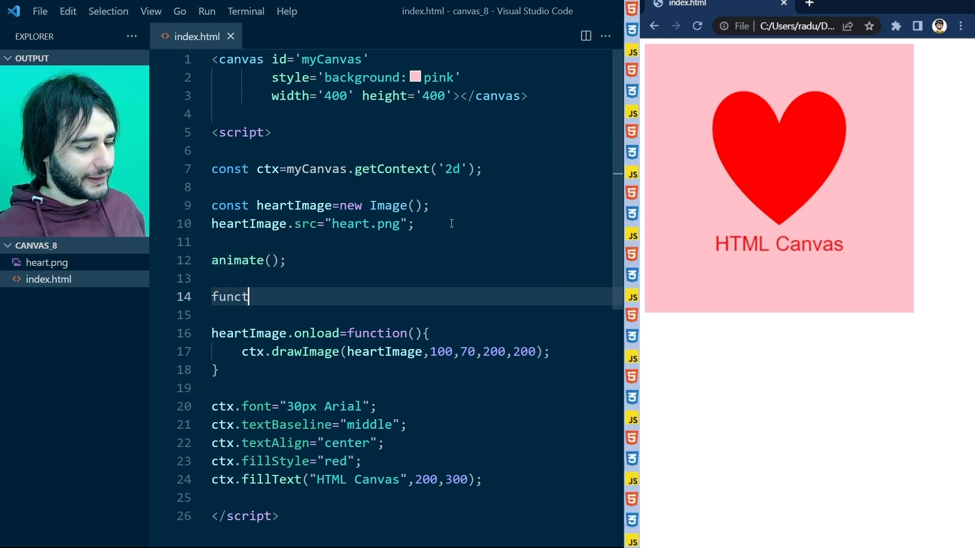
text(ion animate(){)
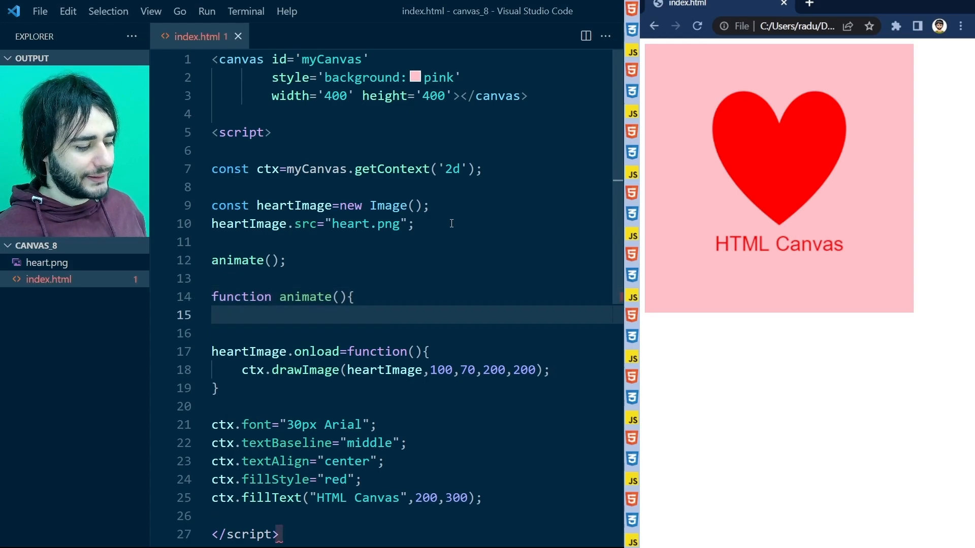
text(ctx.clea)
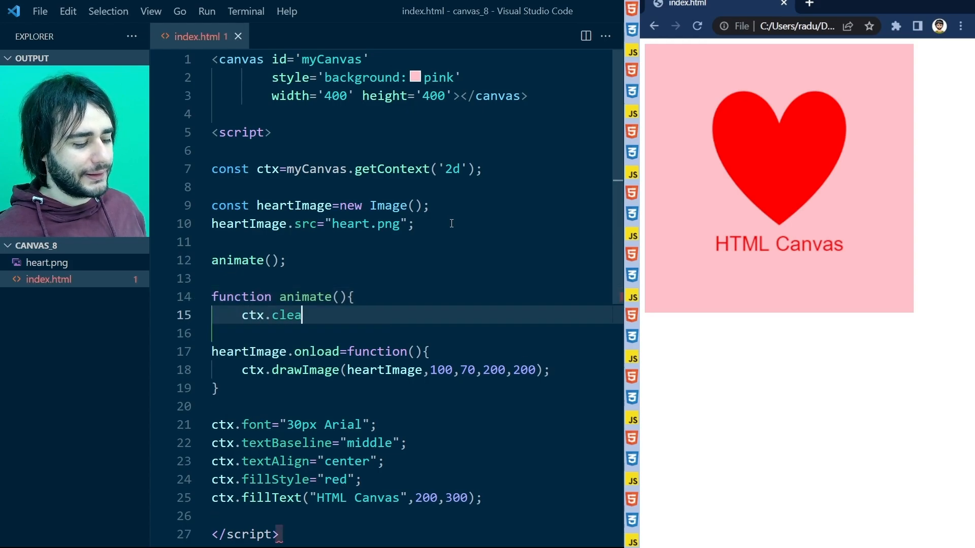
text(rRect(0,0,m)
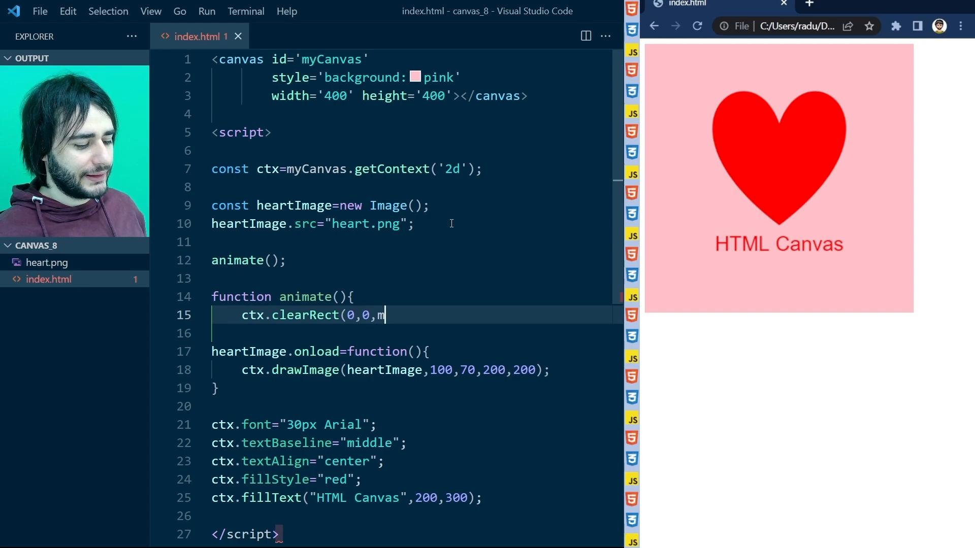
text(yCanvas.widt)
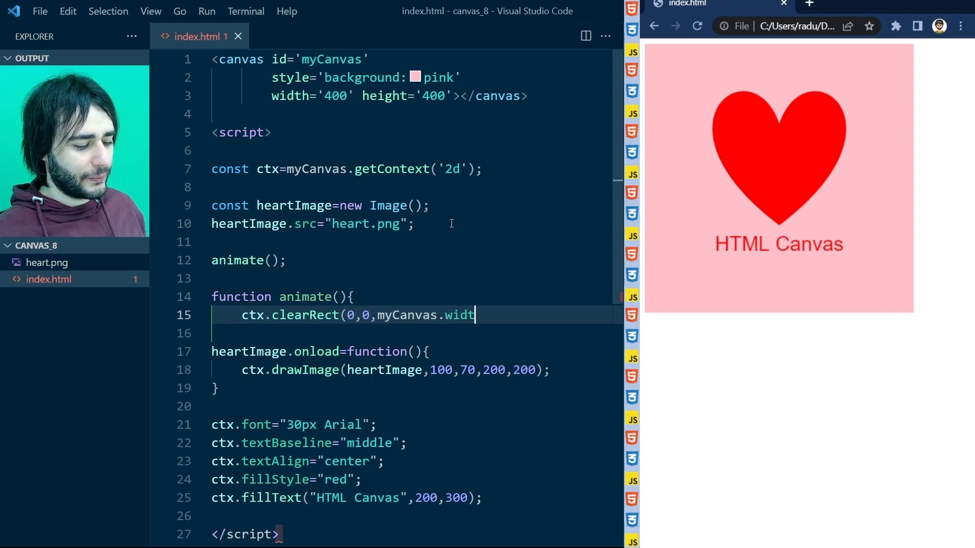
text(h,myCanvas.h)
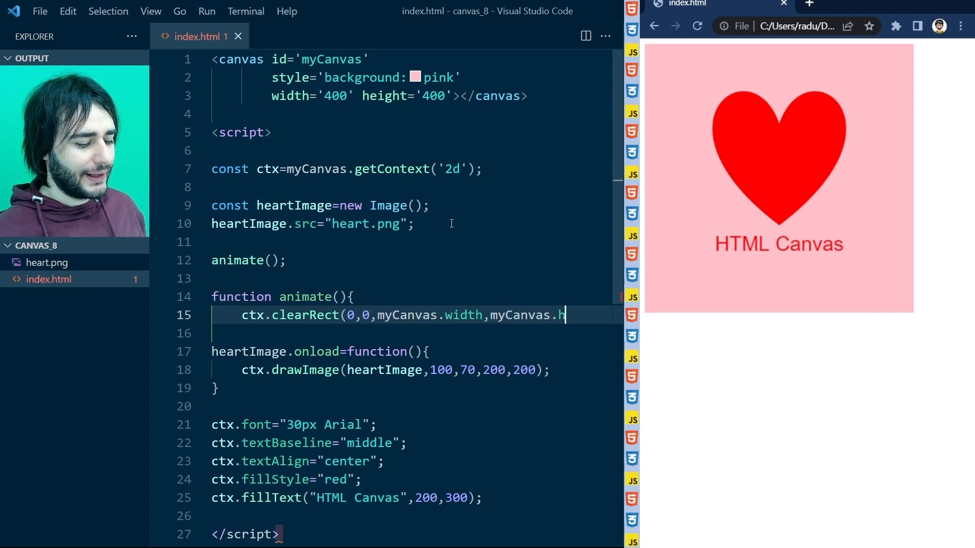
text(eight);)
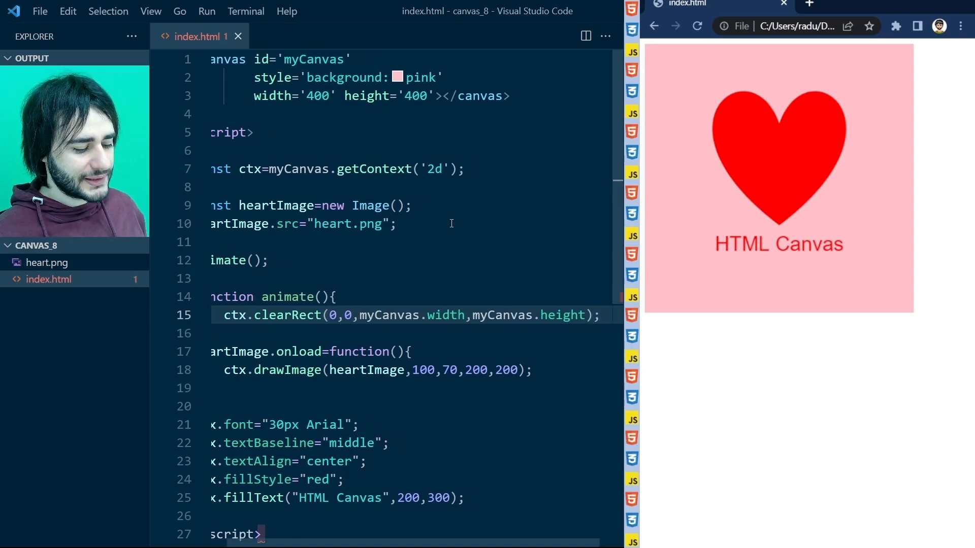
text(reques)
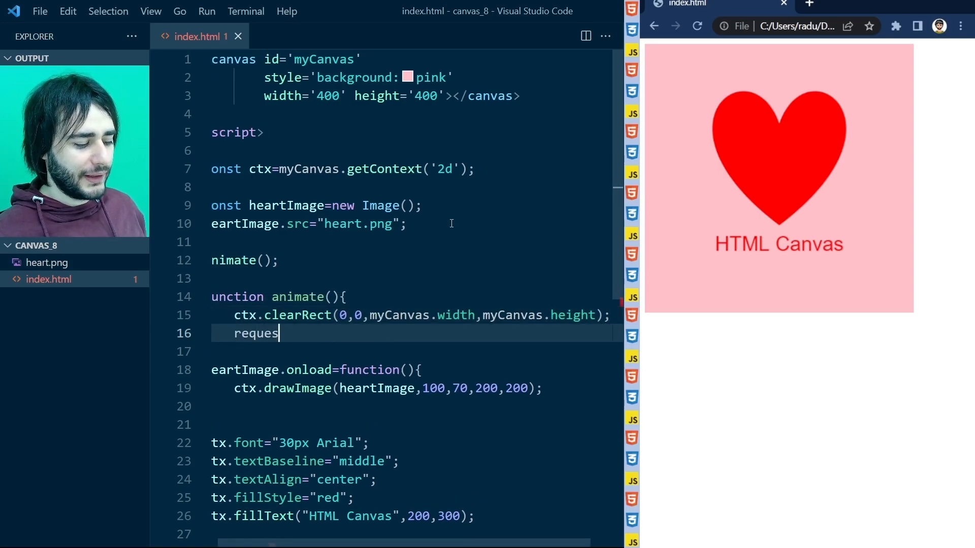
text(tAnimationFram)
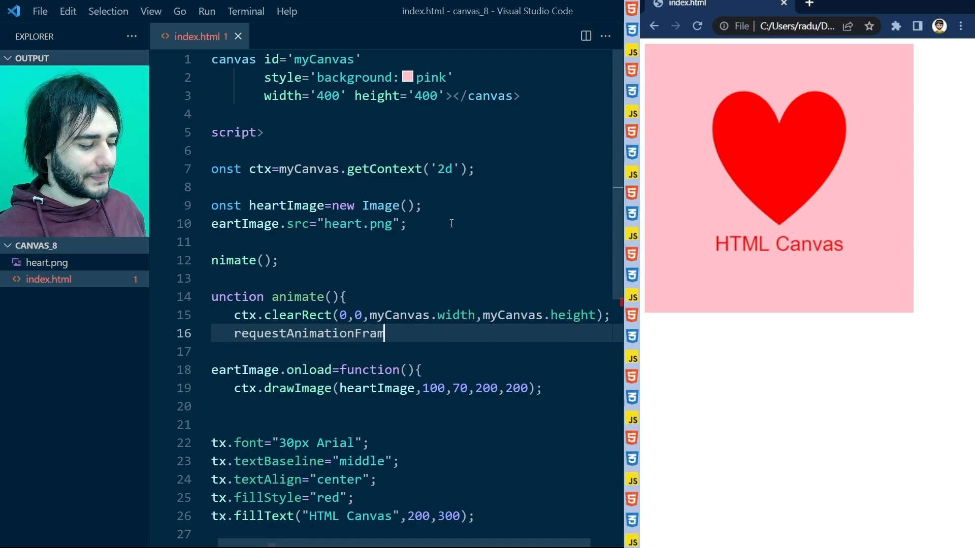
text(e(animate);)
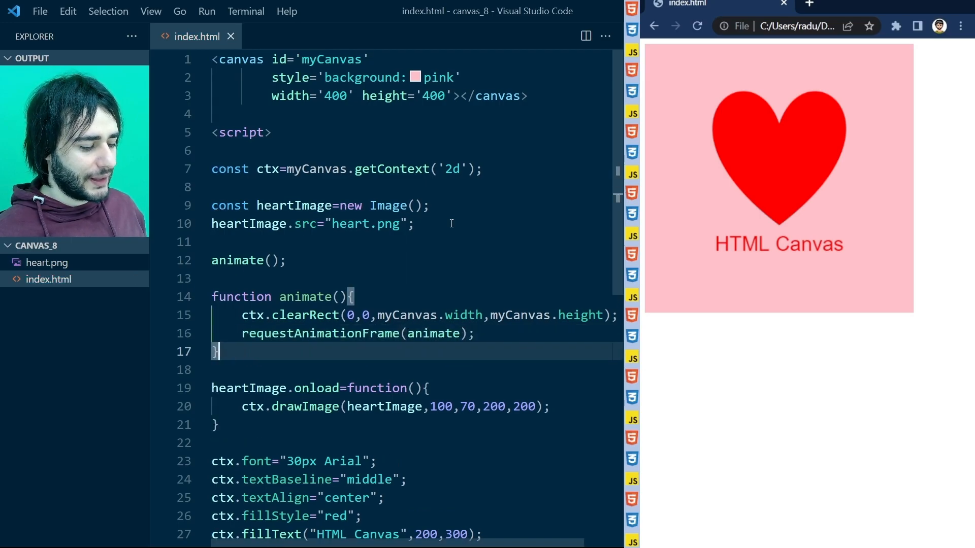
Step: Scroll down the script to the drawing code that moves into animate()
scroll(down, 3)
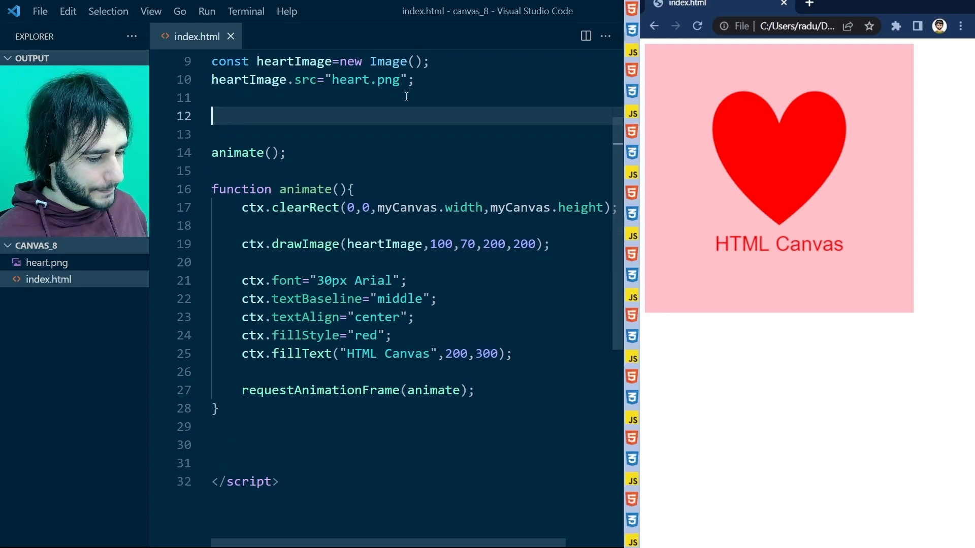
Step: Declare const maxY=100, const rangeY=100 and let p=0 above the animate() call
text(const m)
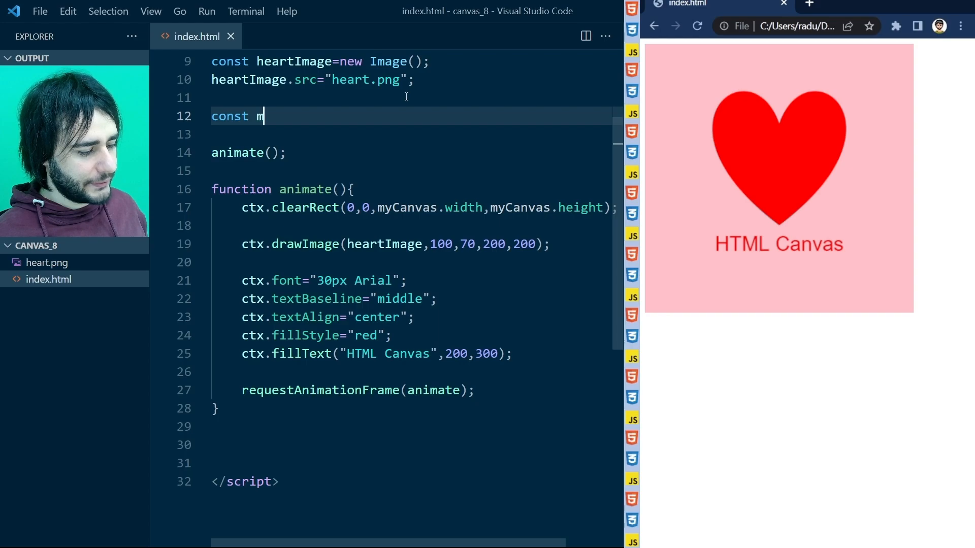
text(axY=100;)
text(const rangeY)
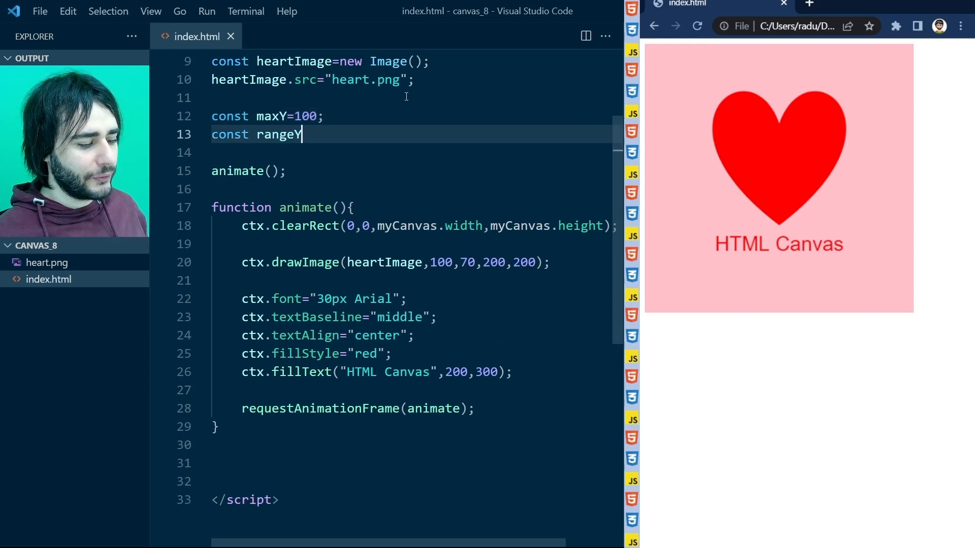
text(=100;)
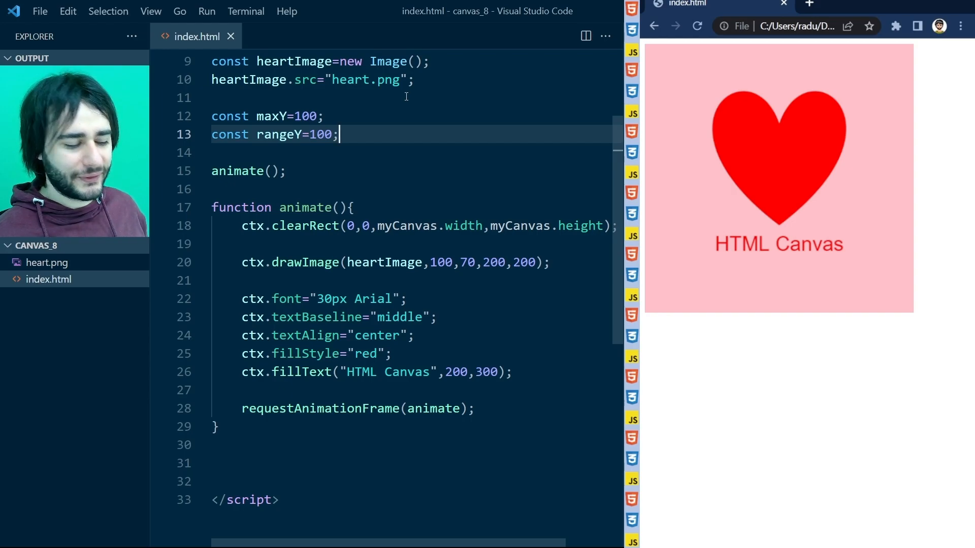
key(Enter)
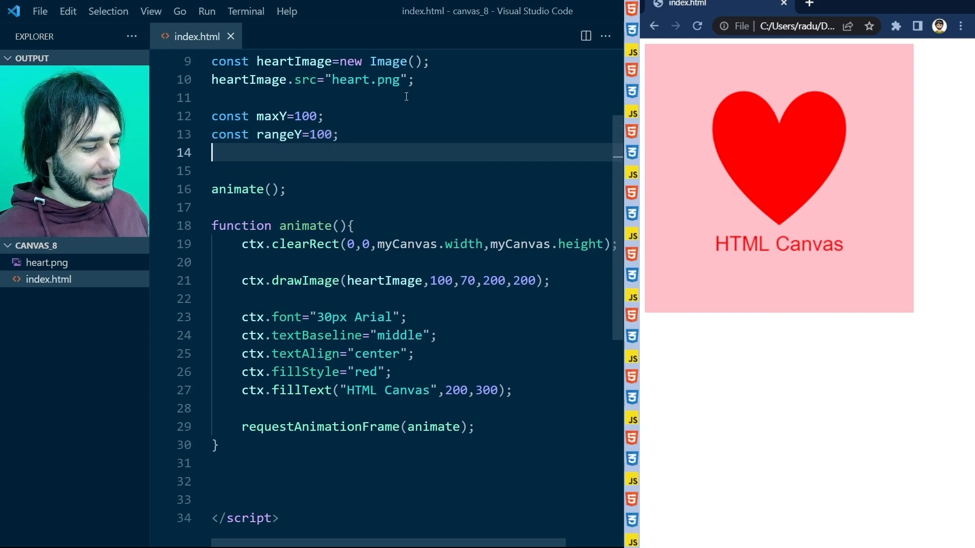
text(let p=0;)
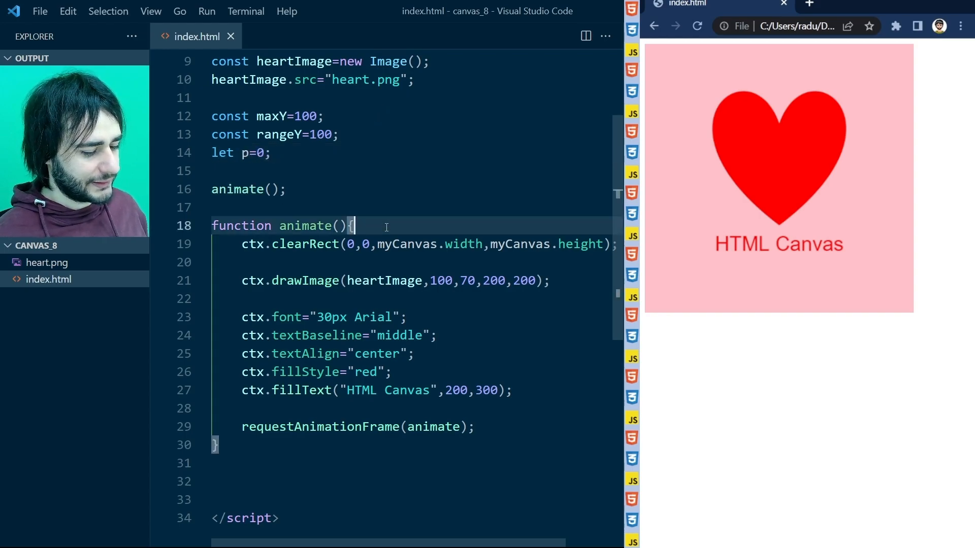
Step: Advance p by 0.02 each frame and reset it to 0 when it exceeds 1
text(p=p+)
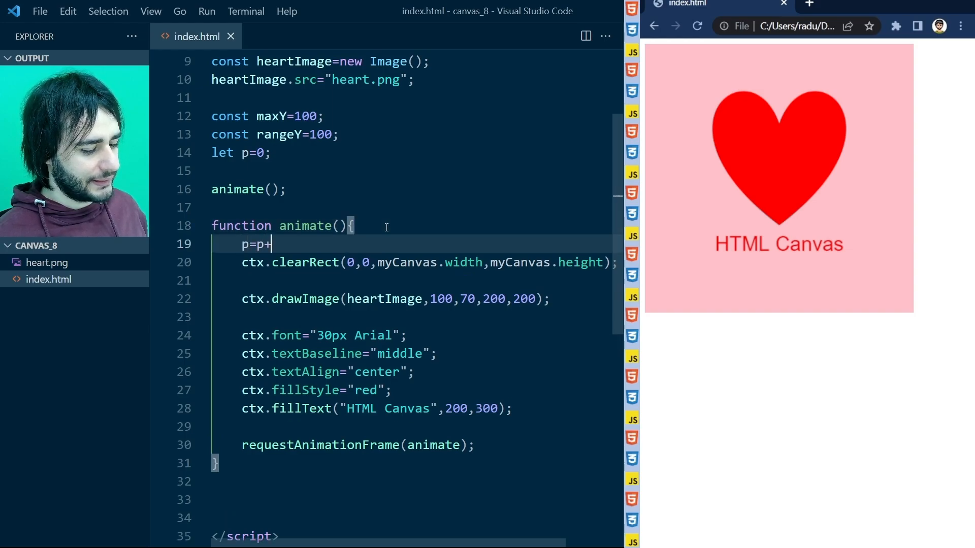
text(0.02;)
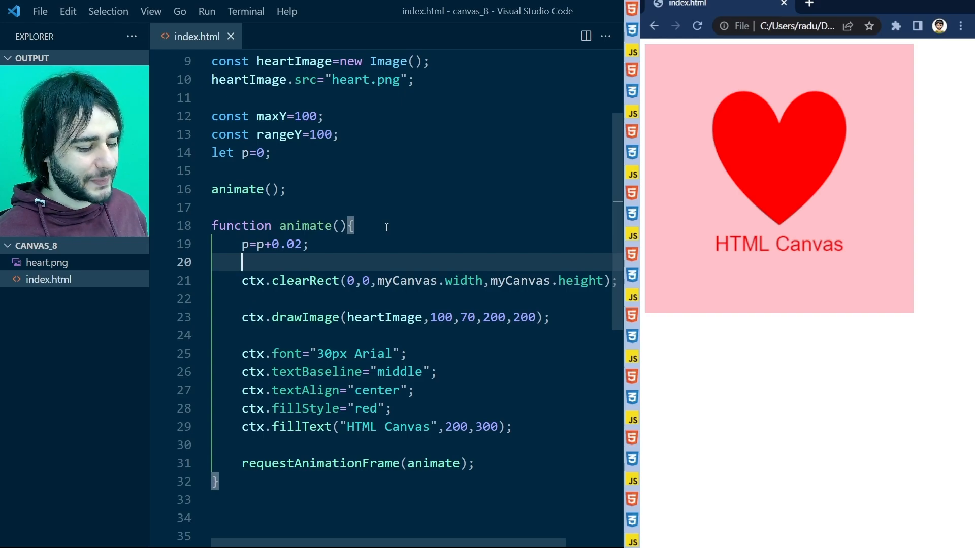
text(if(p>)
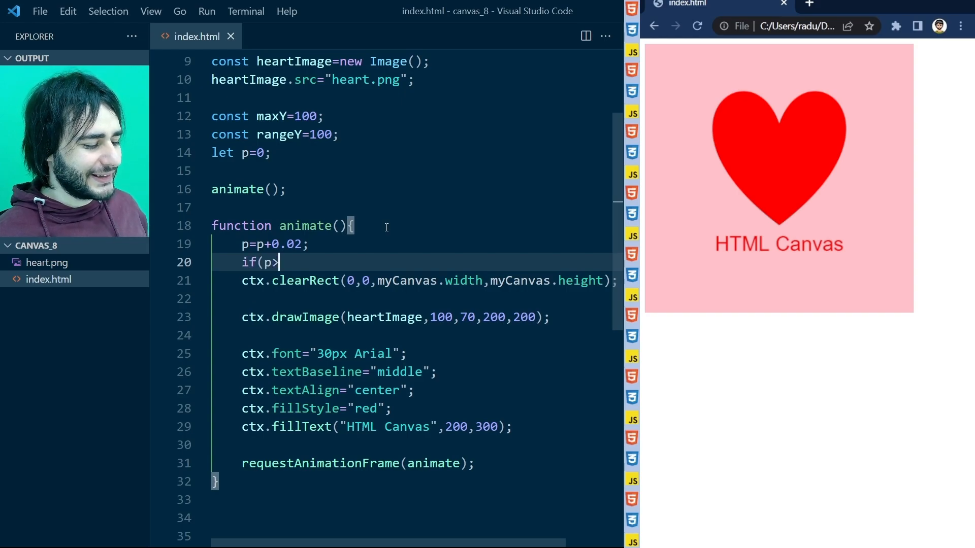
text(1){)
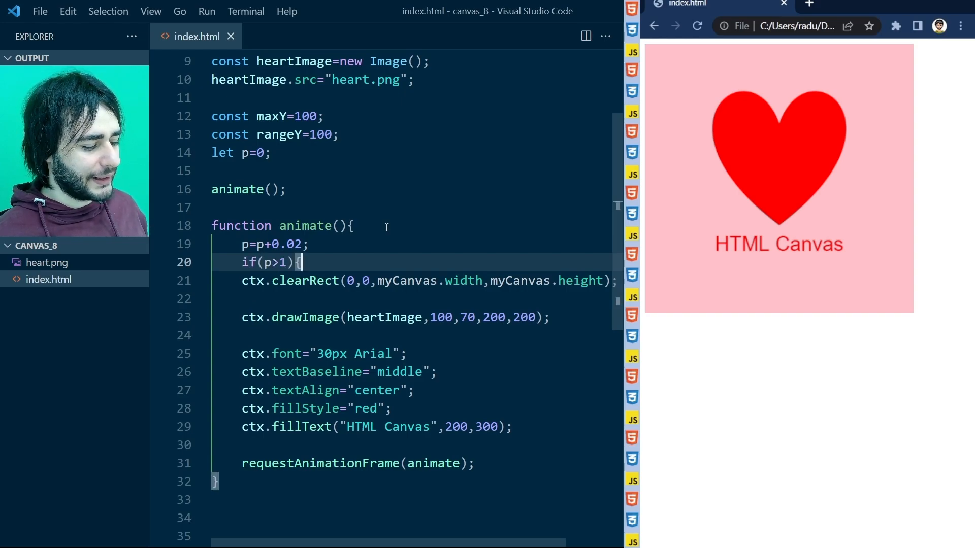
text(p=0;)
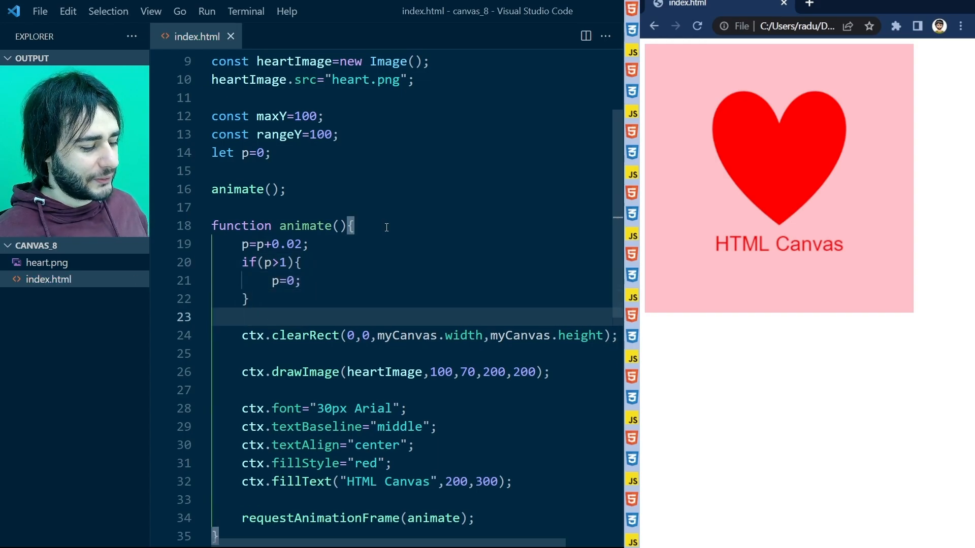
Step: Compute const y=maxY-Math.abs(Math.sin(p*Math.PI))*rangeY inside animate()
text(cons)
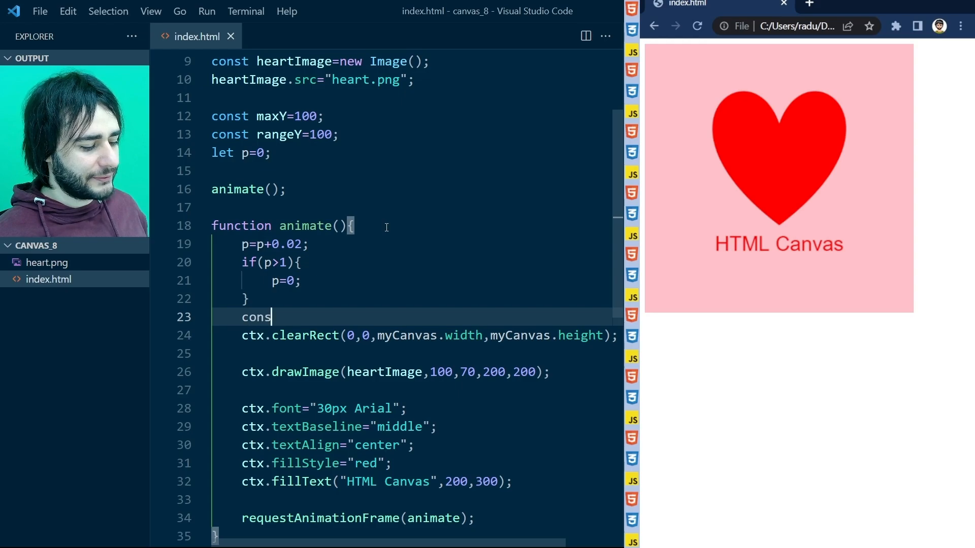
text(t y=max)
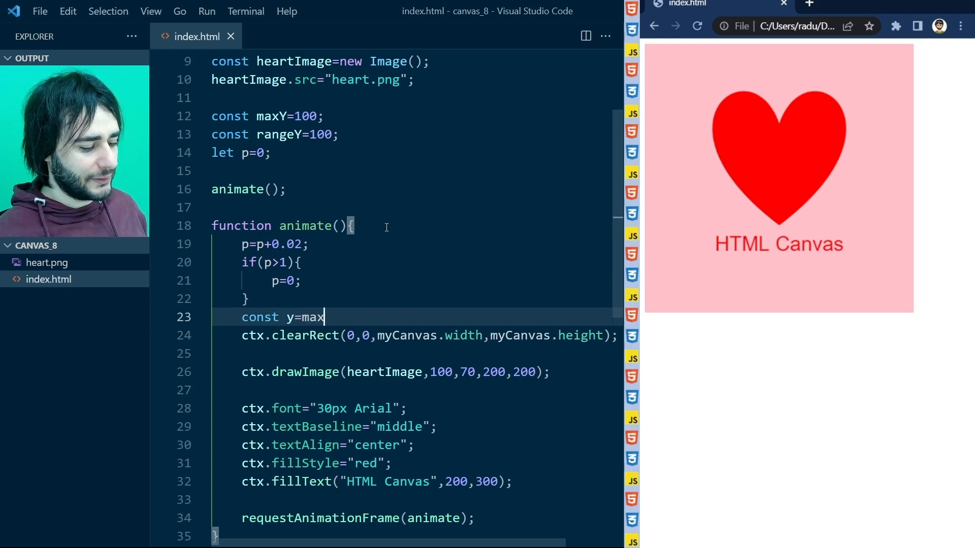
text(Y-Math.ab)
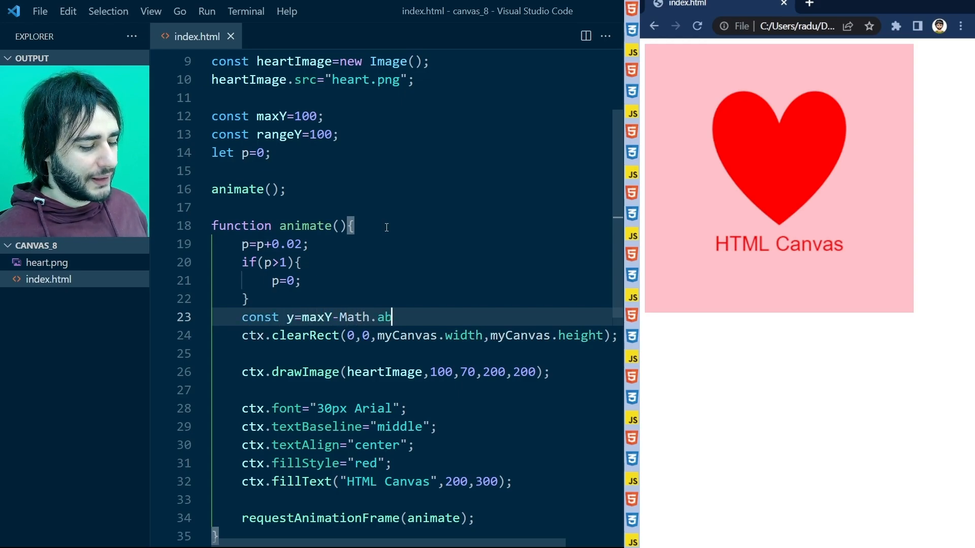
text(s(Math.s)
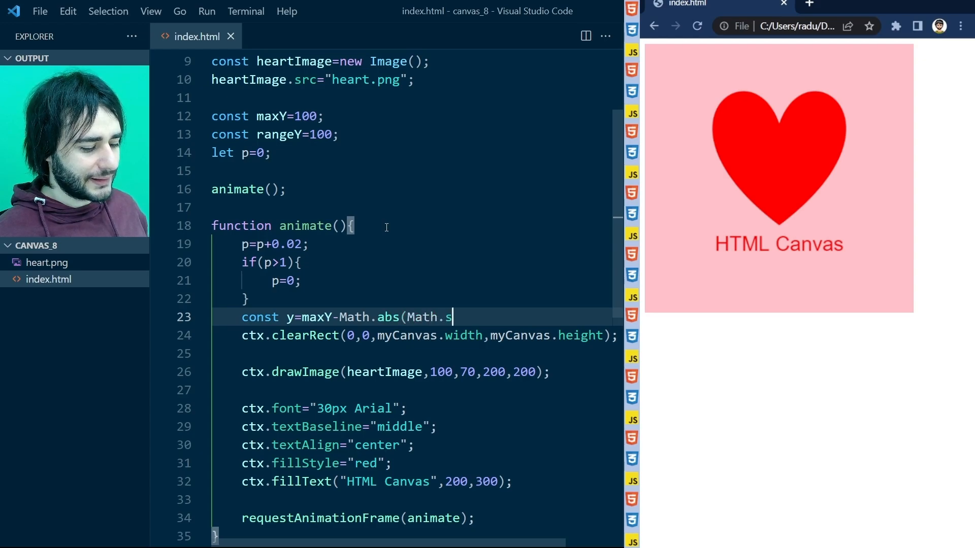
text(in(p*Math)
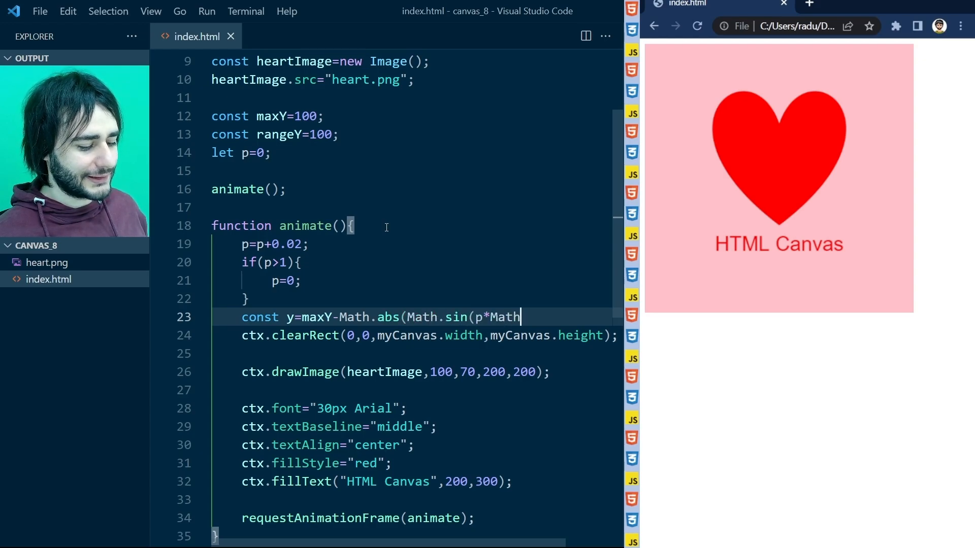
text(.PI))*ra)
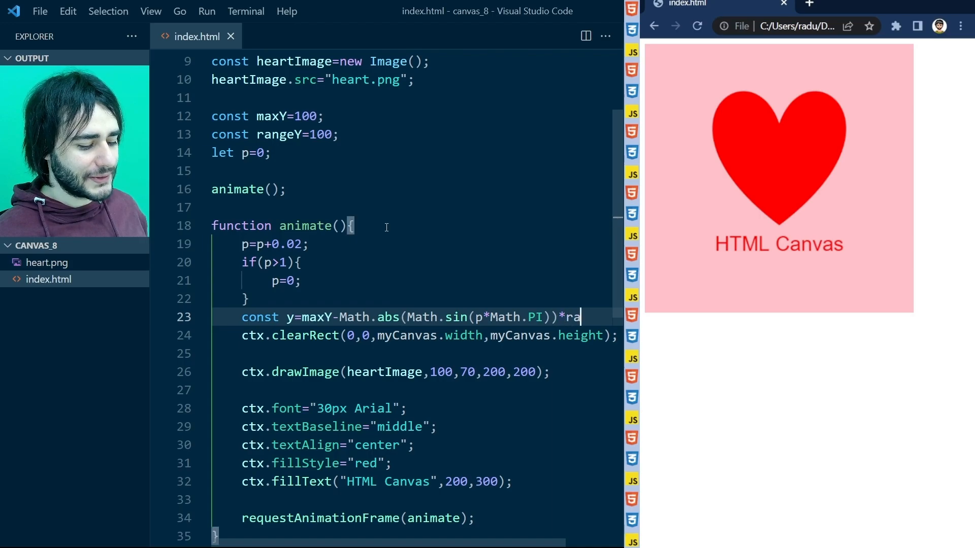
text(ngeY;)
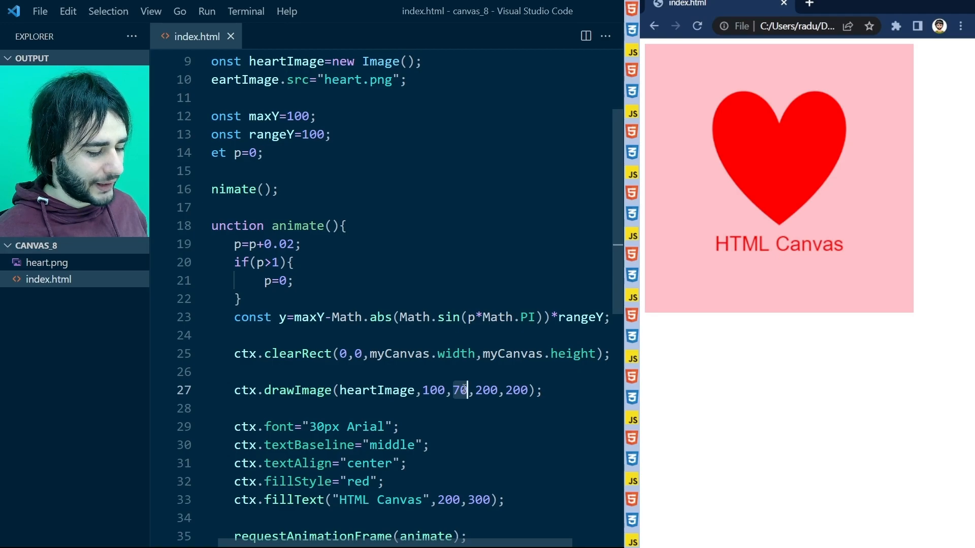
Step: Use y as the heart's drawImage vertical position and reload the page to watch it bounce
text(y)
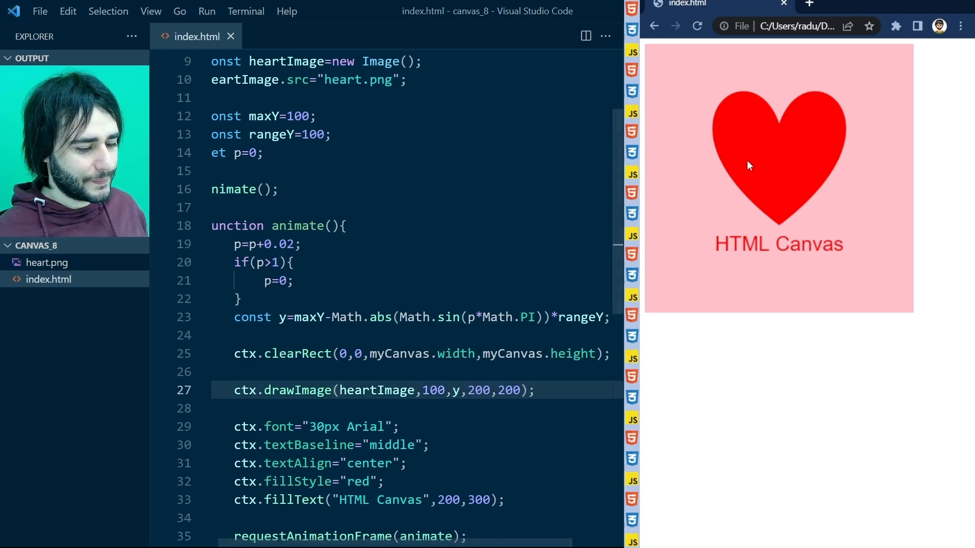
click(697, 26)
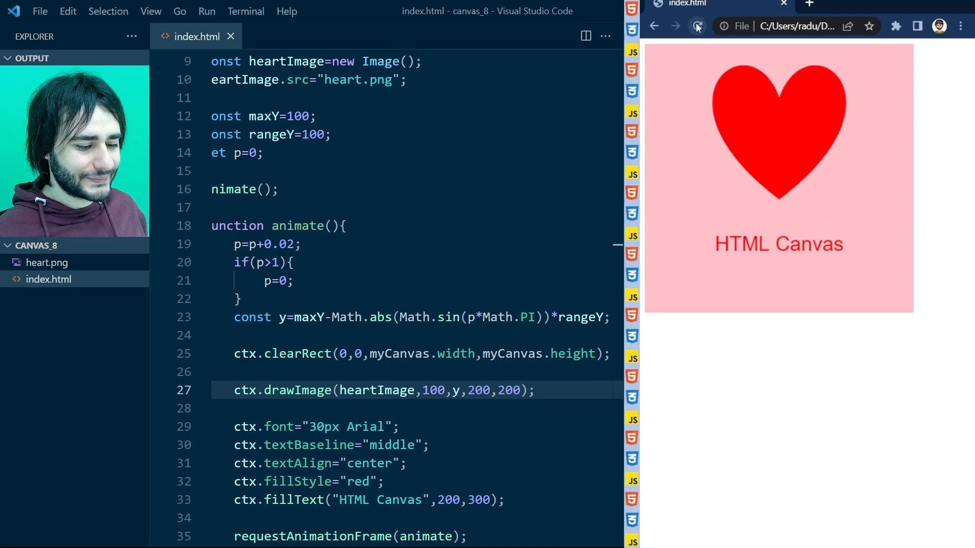
click(697, 26)
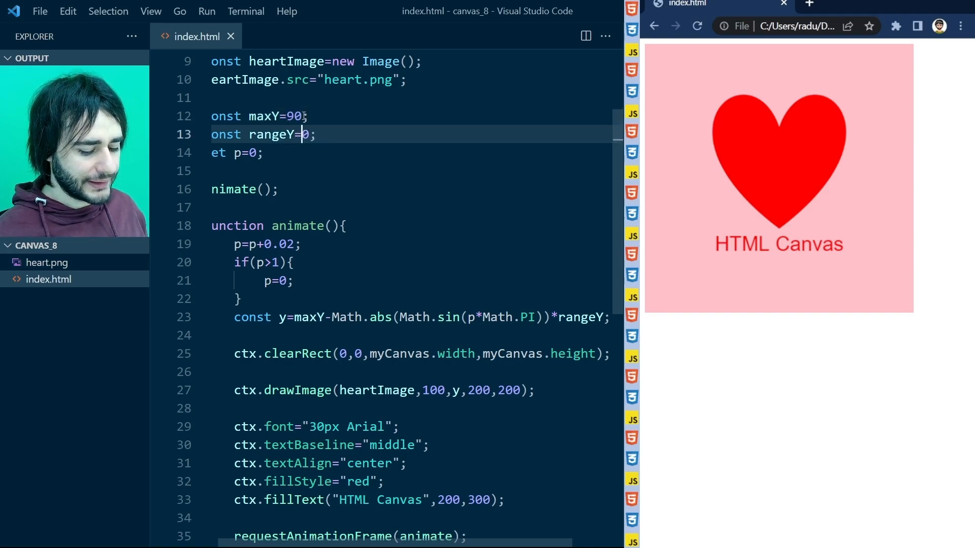
Step: Change rangeY to 90 and reload Chrome to preview the higher bounce
text(90)
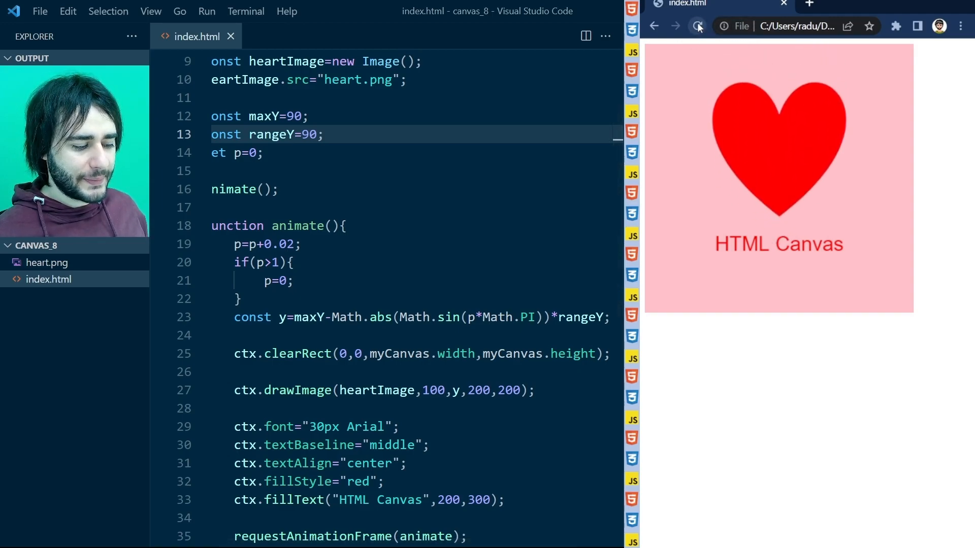
click(697, 25)
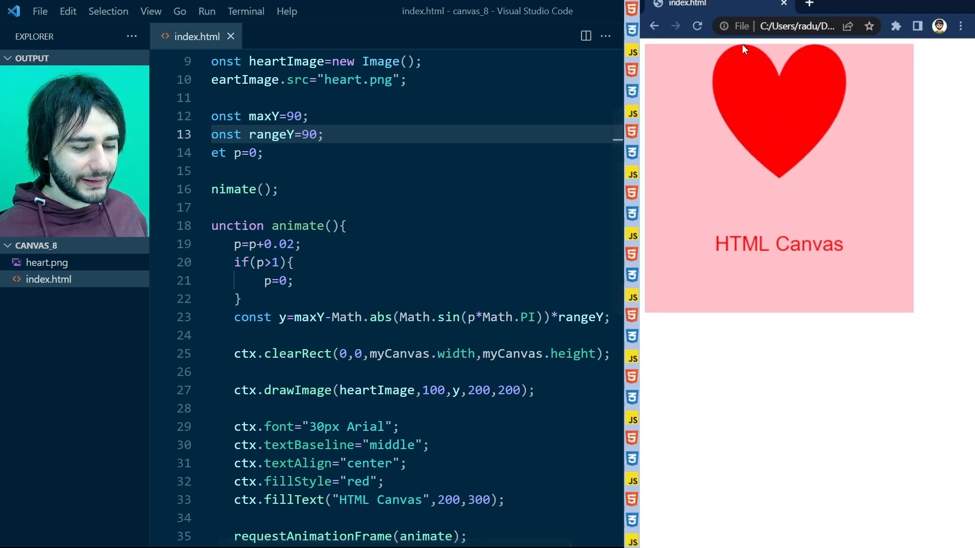